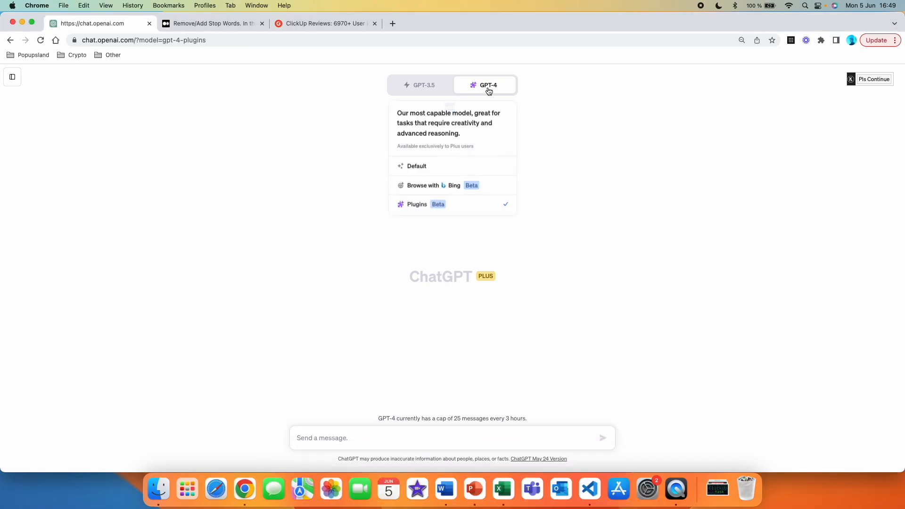
Choose GPT-4 with plugins and show the plugin list with WordCloud enabled
click(489, 85)
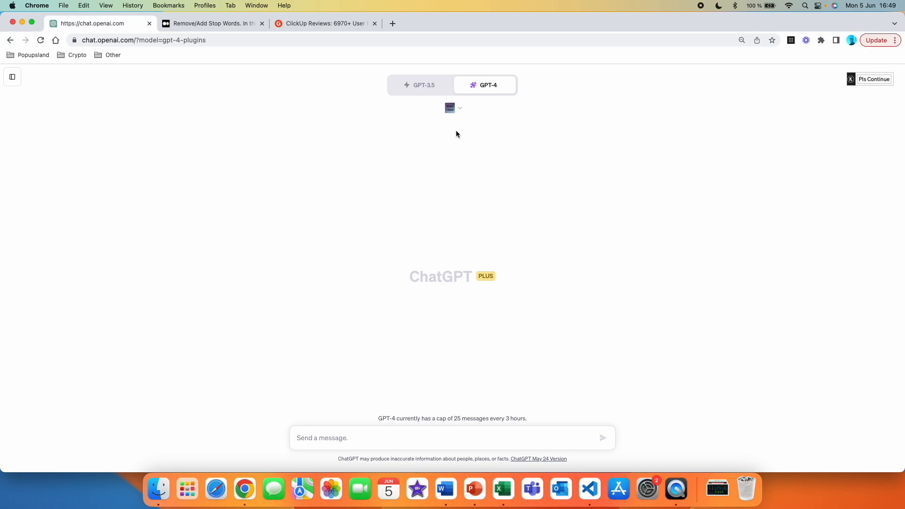
click(450, 108)
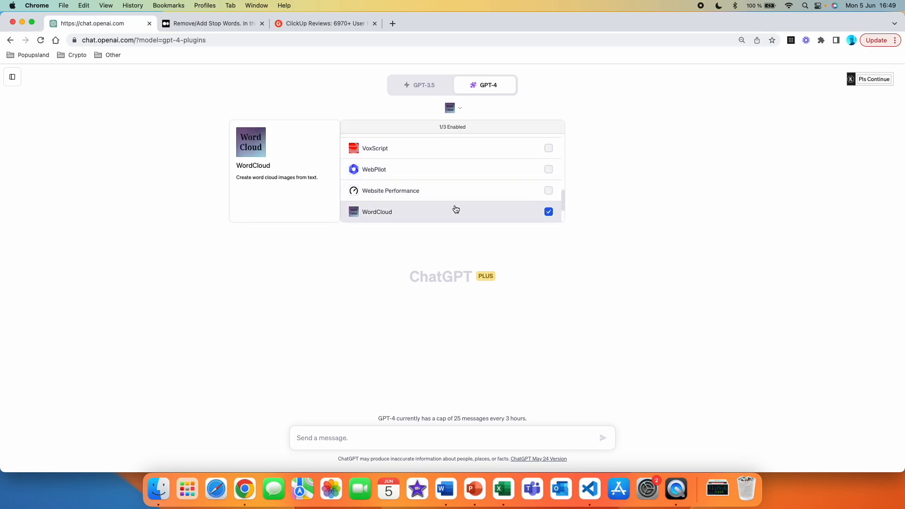
mouse_move(427, 214)
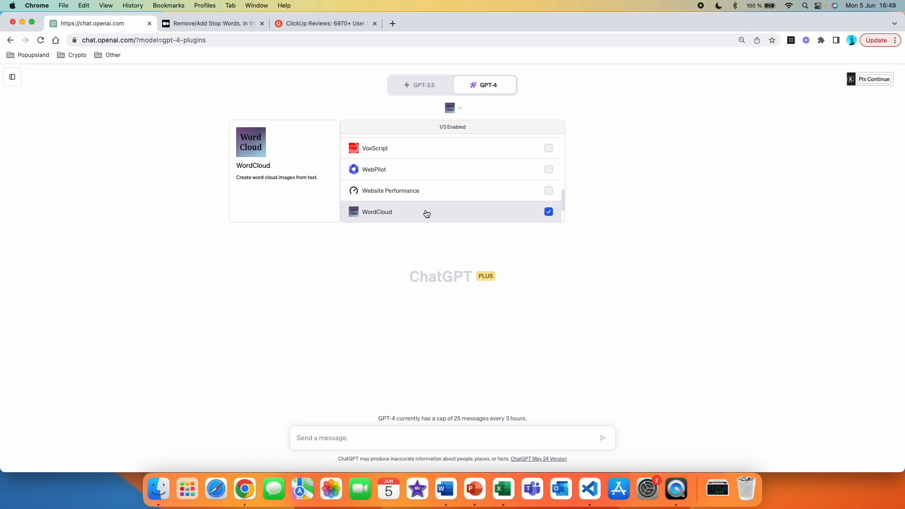
mouse_move(292, 199)
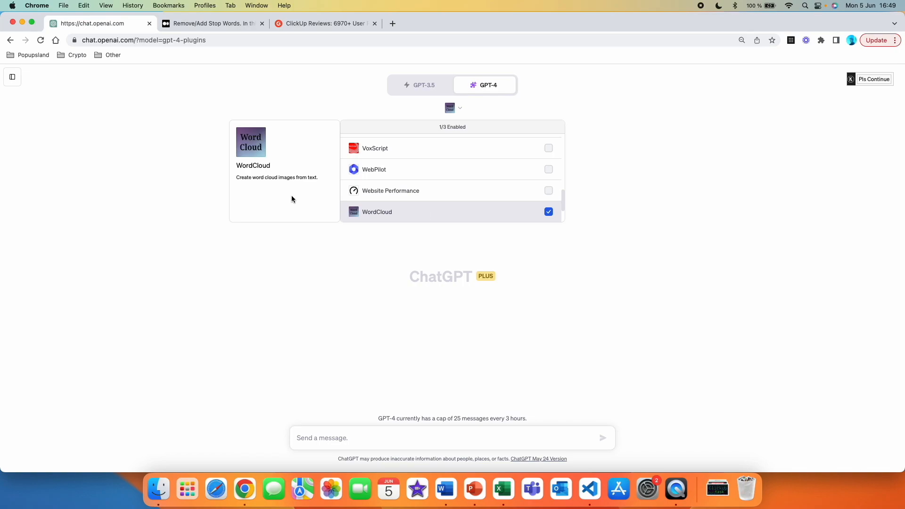
mouse_move(261, 189)
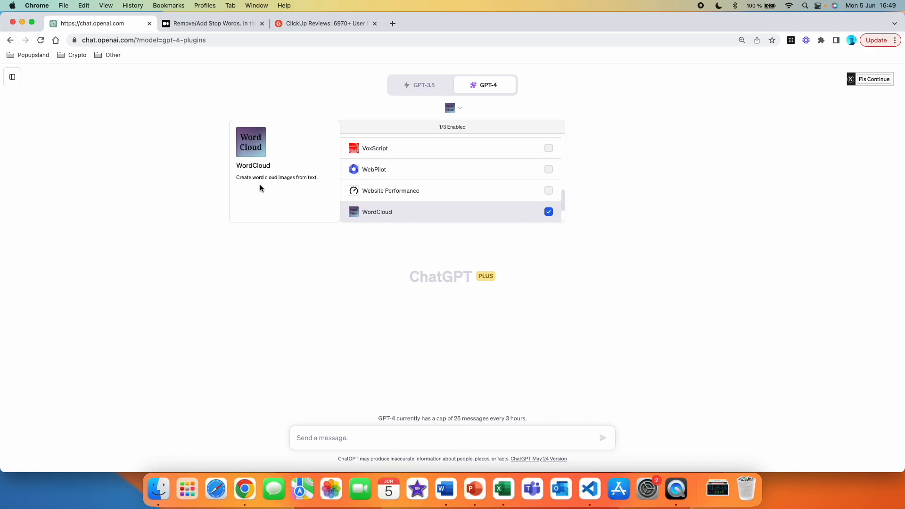
mouse_move(302, 185)
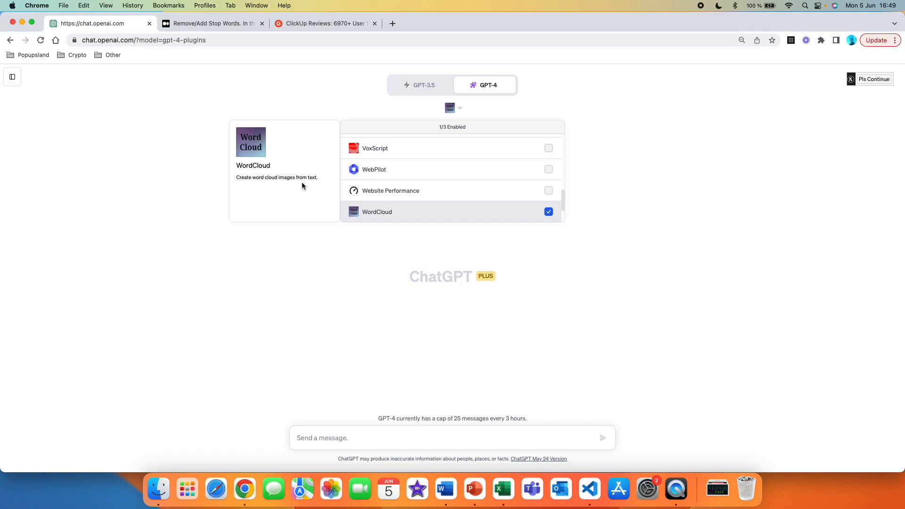
Check WordCloud in the plugin store, then enable it for this chat
scroll(down, 3)
text(word cloud)
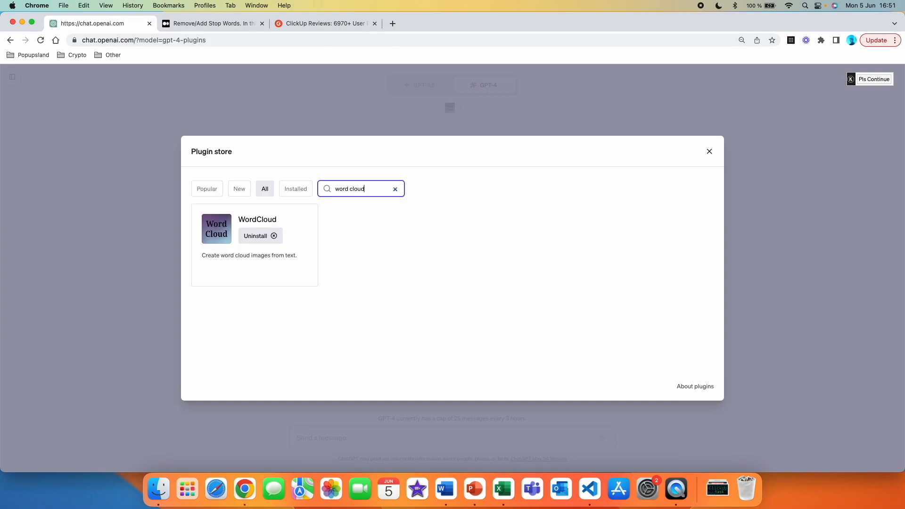
mouse_move(385, 199)
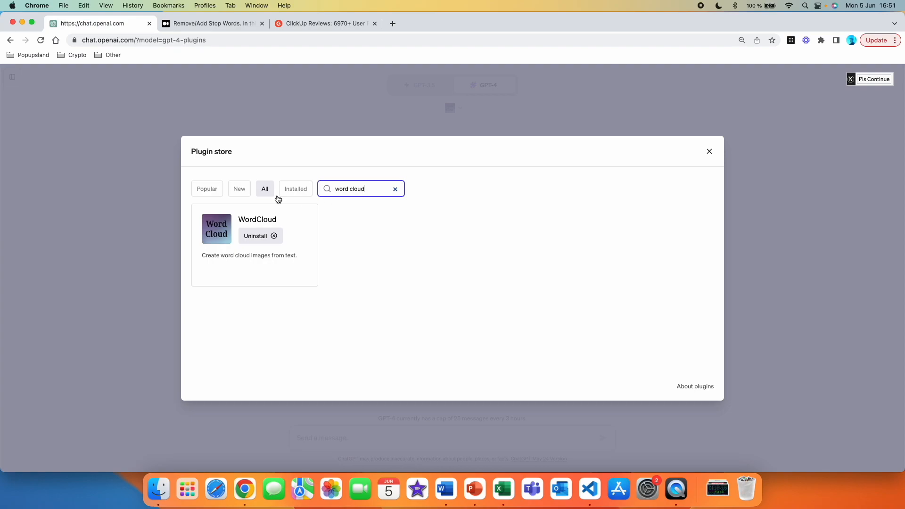
mouse_move(258, 200)
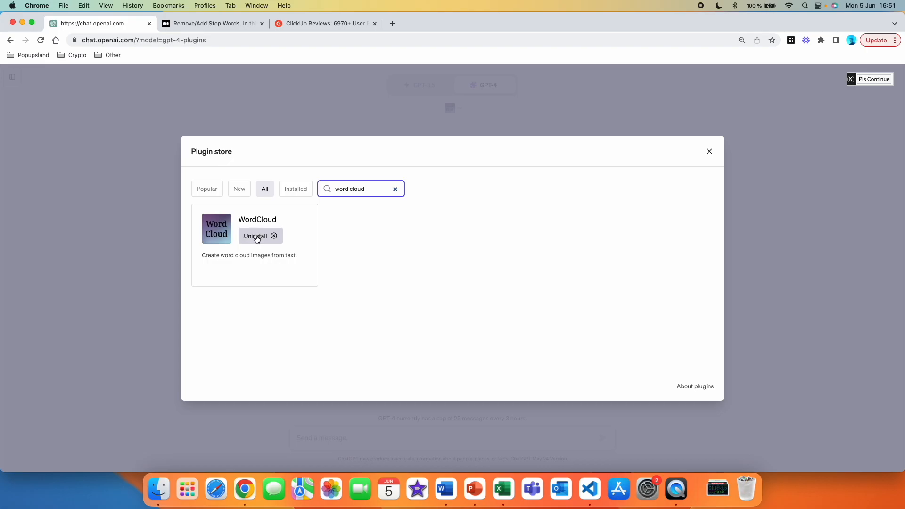
click(709, 151)
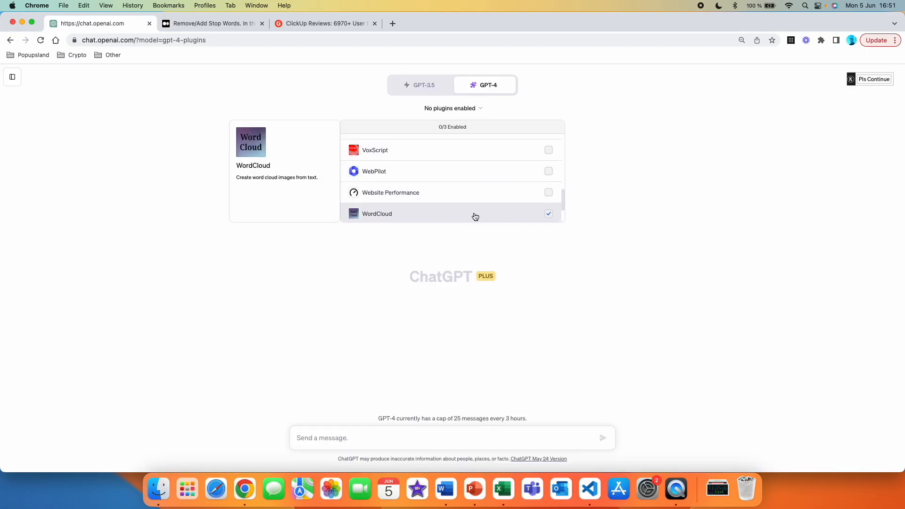
click(548, 214)
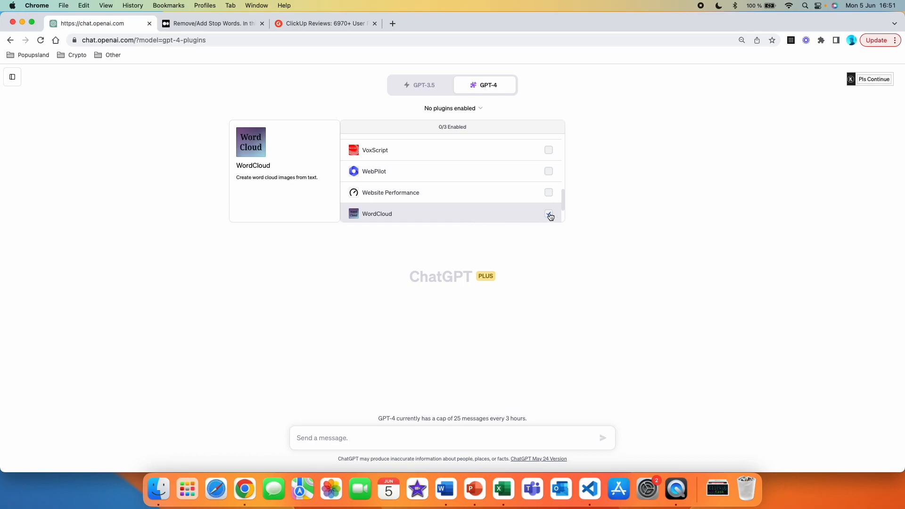
click(548, 214)
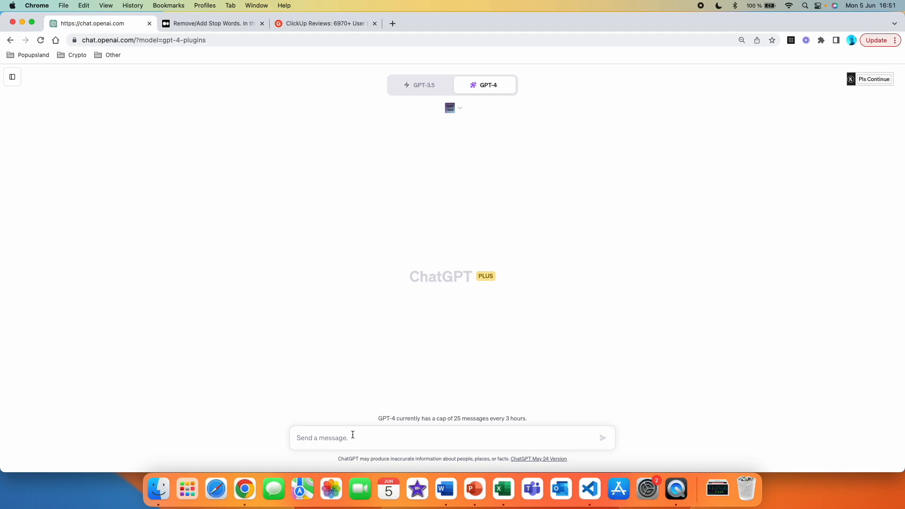
Ask 'what does this plugin do?', then begin 'Generate word cloud for this review:'
text(what does)
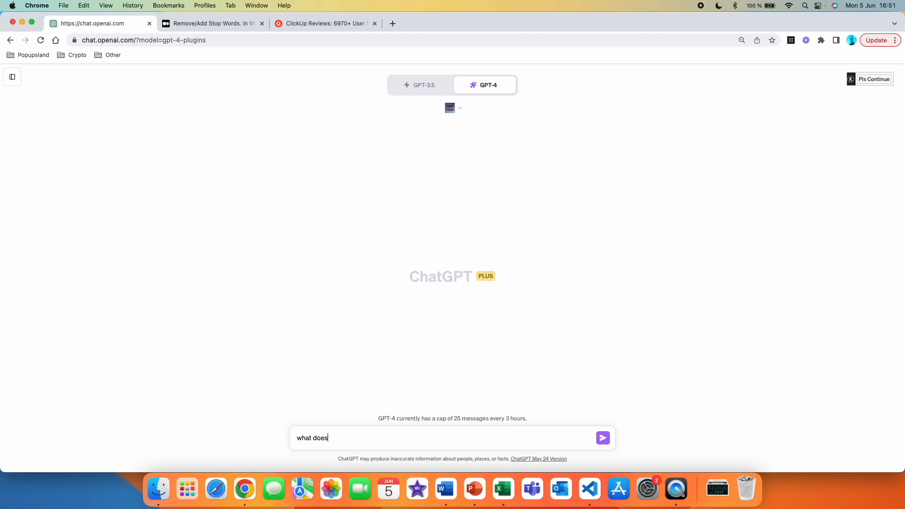
text(this plugin do?)
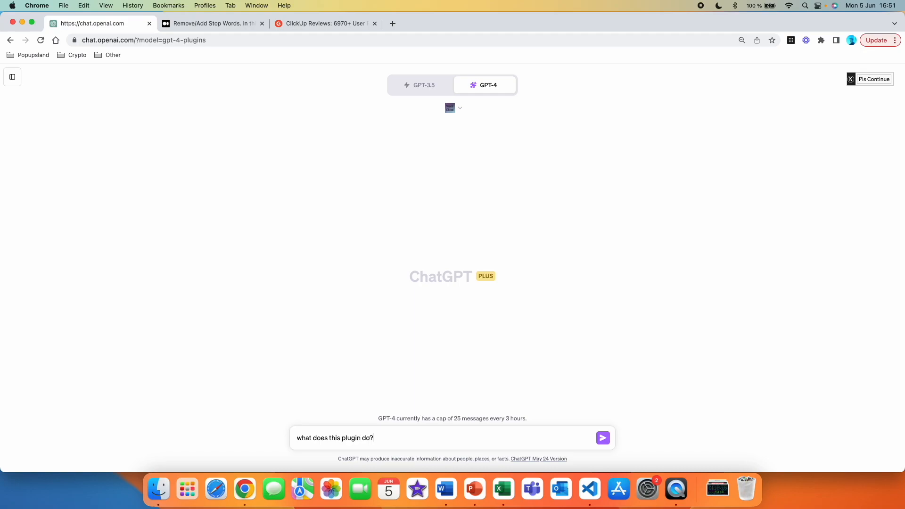
click(602, 438)
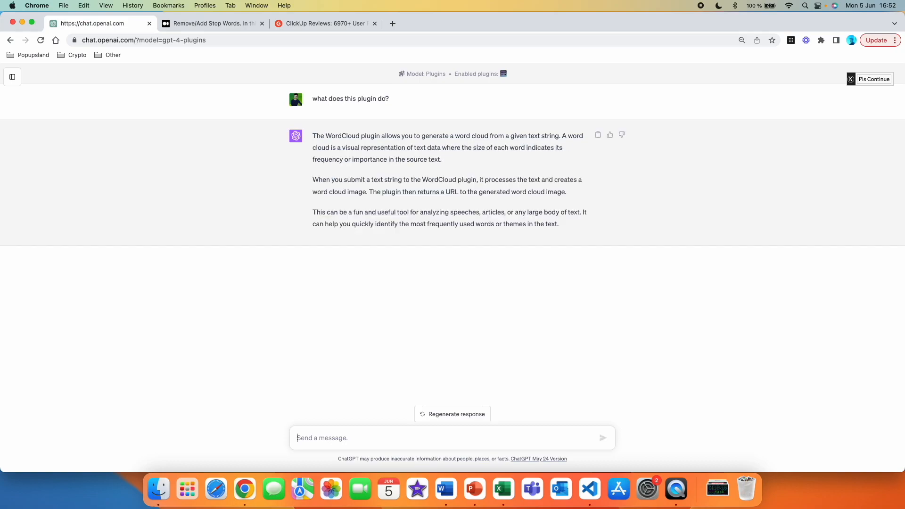
mouse_move(413, 438)
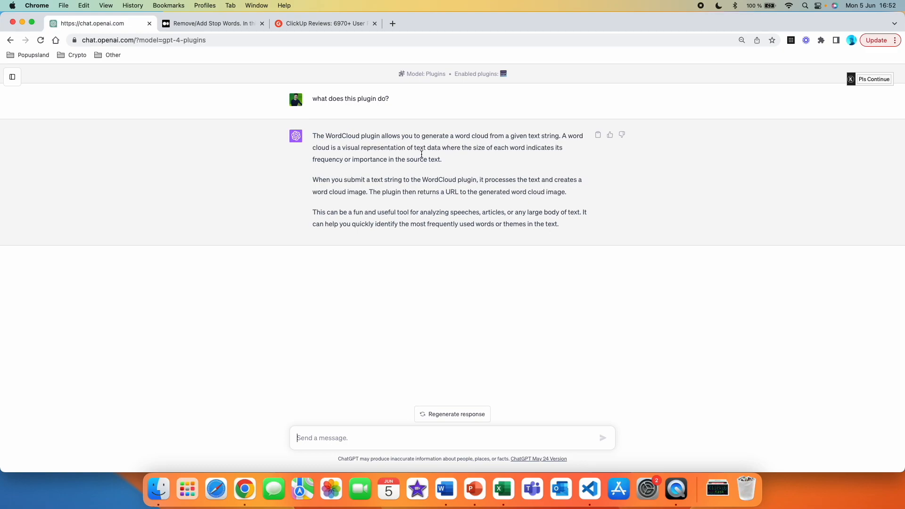
mouse_move(549, 150)
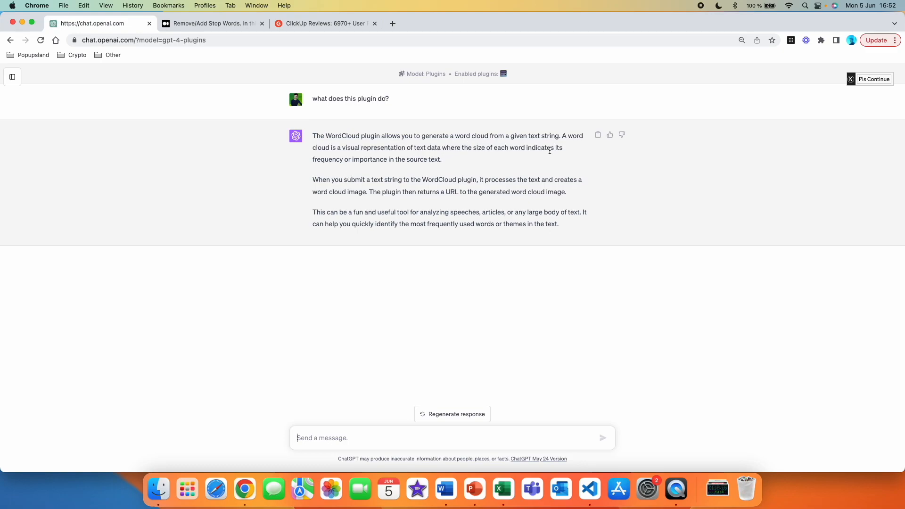
mouse_move(395, 155)
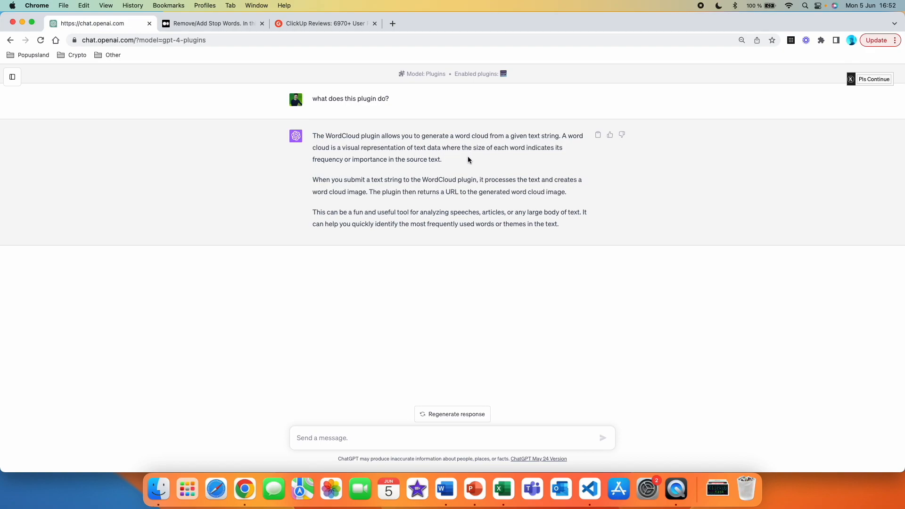
mouse_move(554, 157)
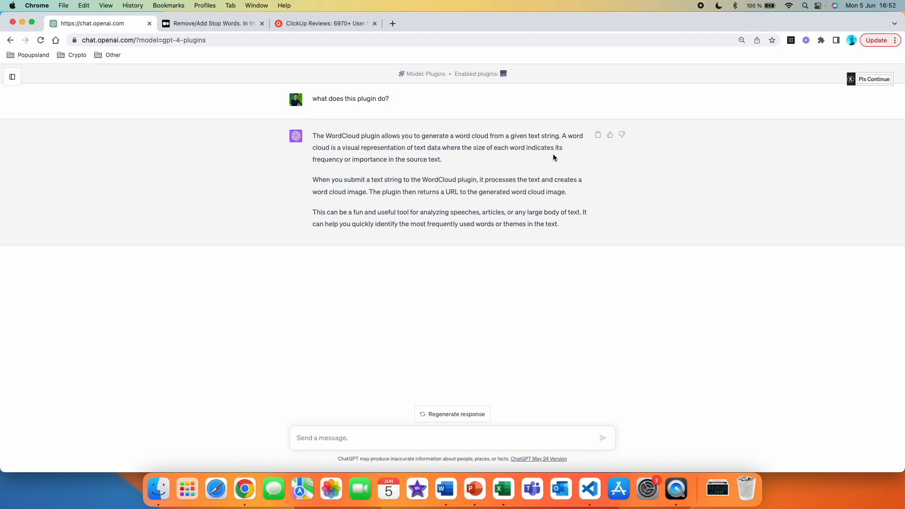
mouse_move(398, 175)
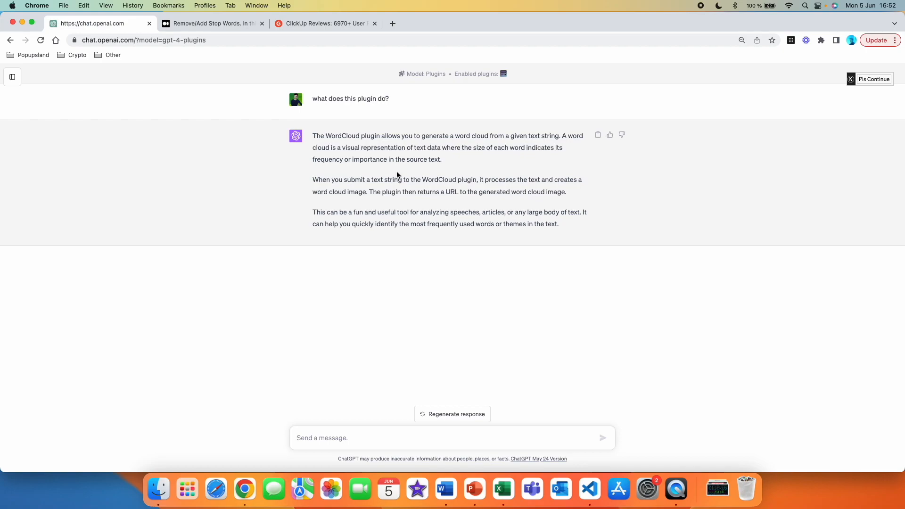
mouse_move(295, 203)
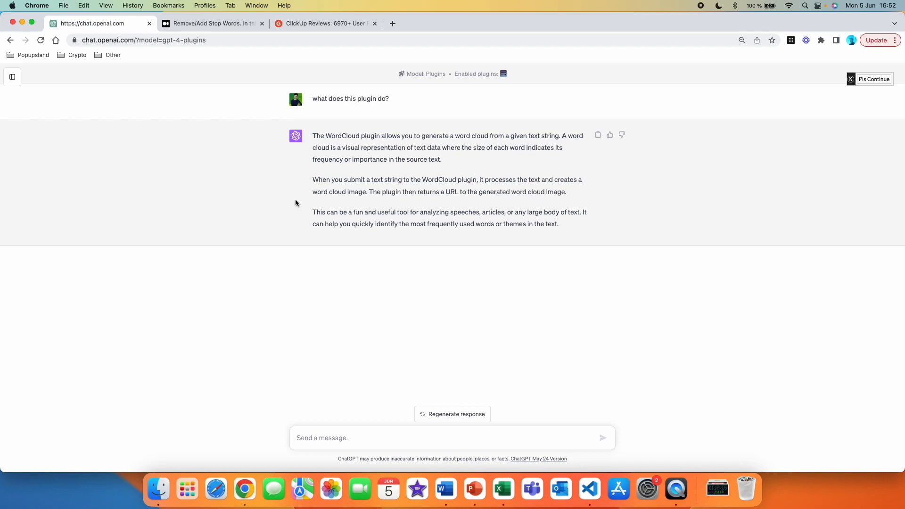
mouse_move(262, 207)
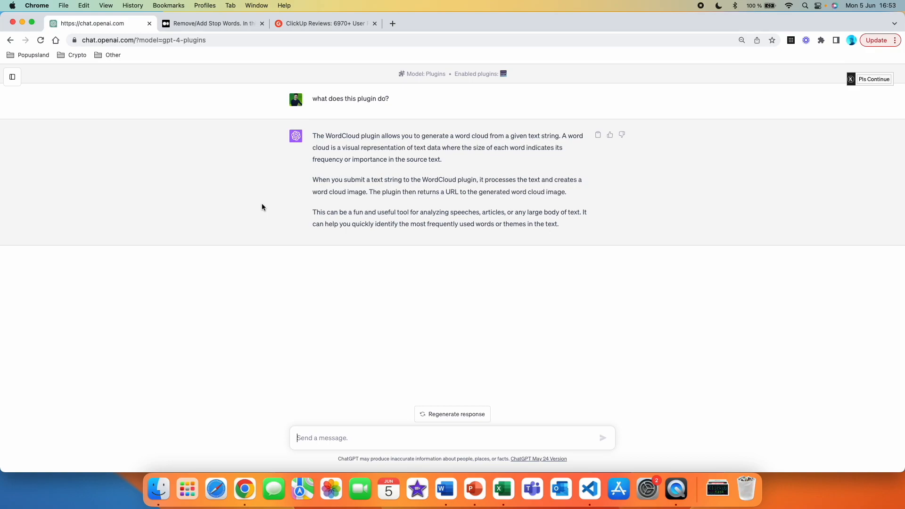
text(Generate word cloud for this review:)
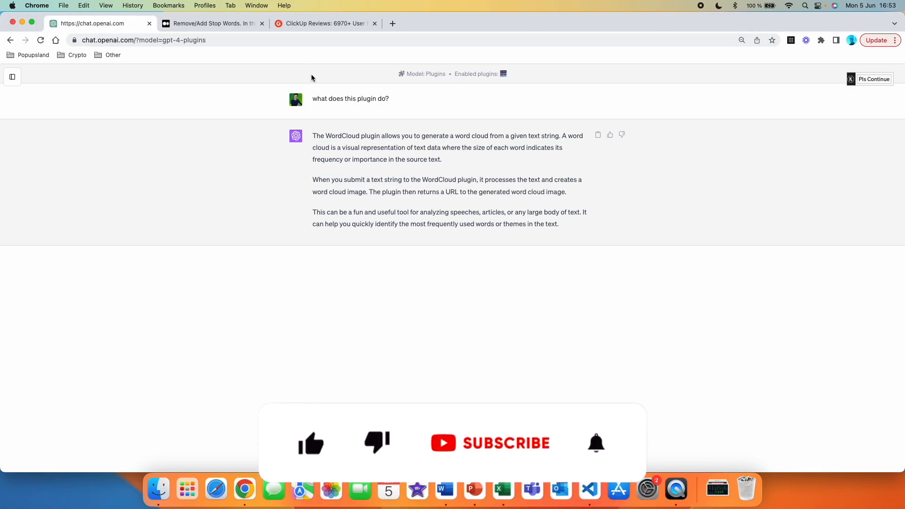
Copy a ClickUp review from the G2 tab and bring it back into the chat message
click(323, 23)
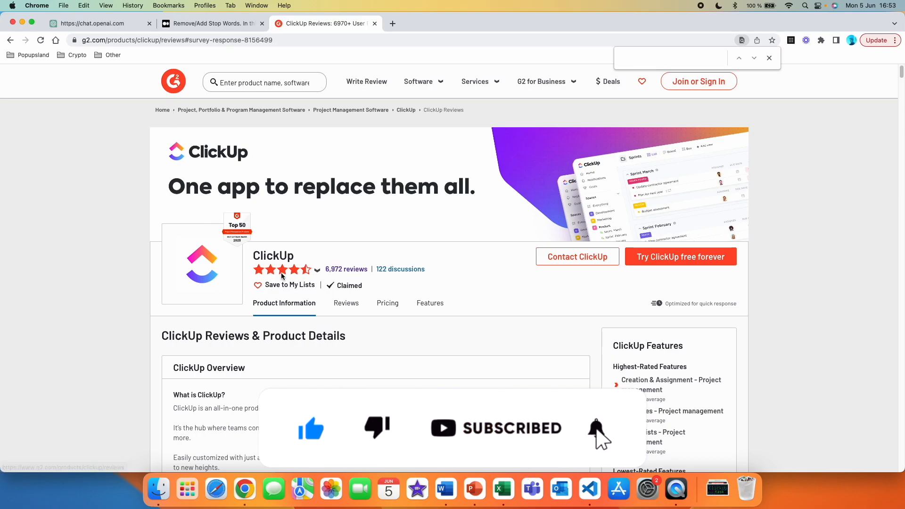
scroll(down, 3)
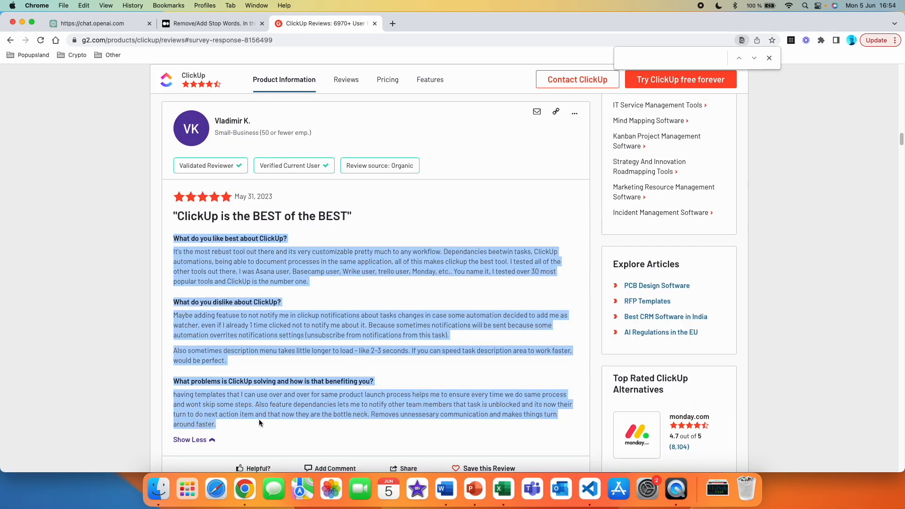
click(99, 23)
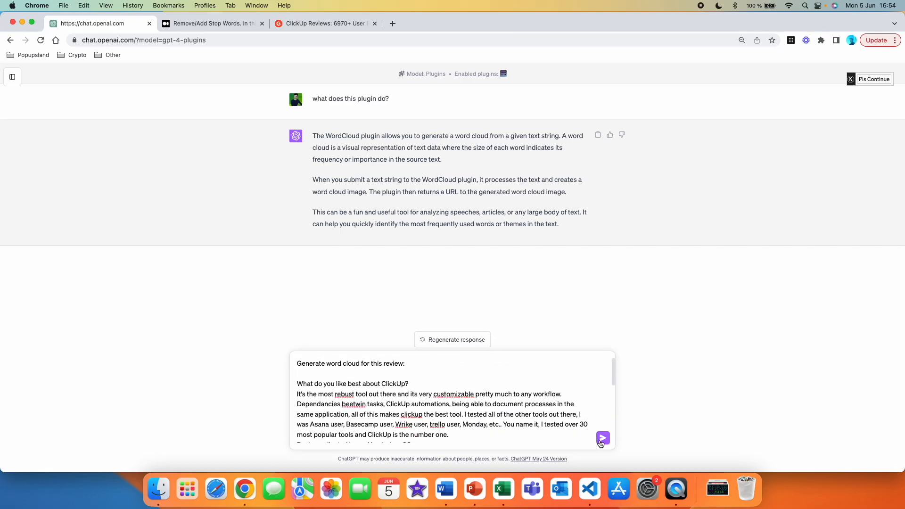
Send the ClickUp review for WordCloud to generate a word cloud image
click(603, 439)
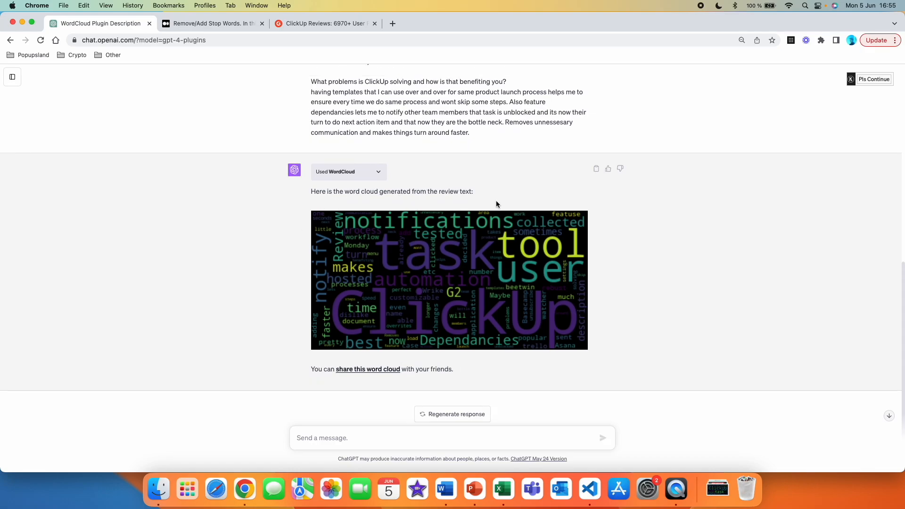
mouse_move(451, 317)
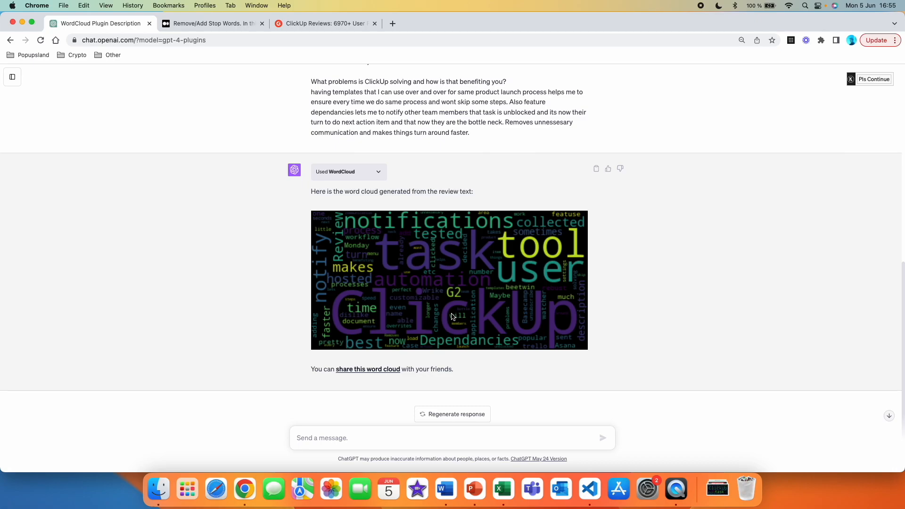
mouse_move(455, 318)
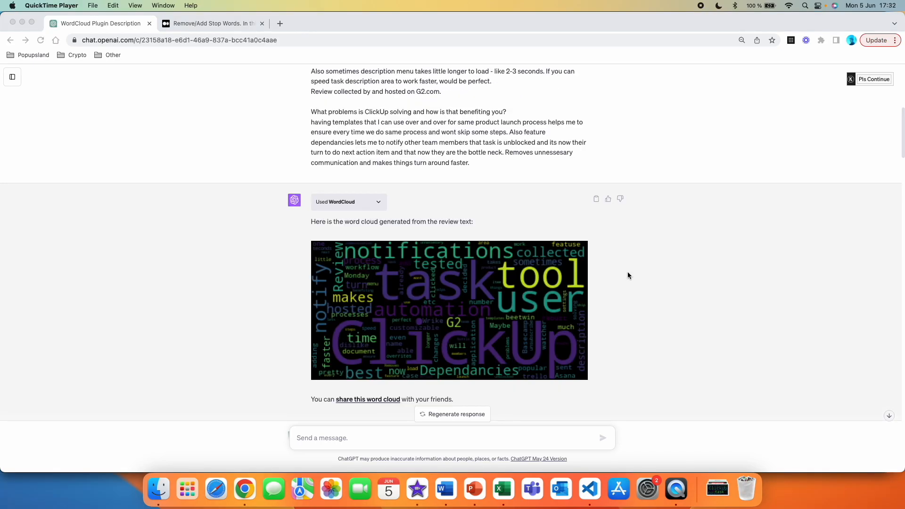
mouse_move(467, 322)
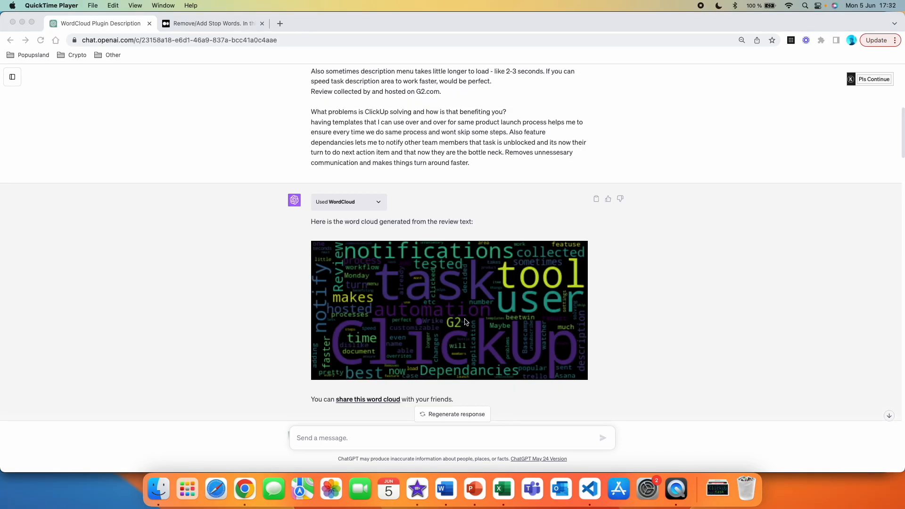
mouse_move(444, 319)
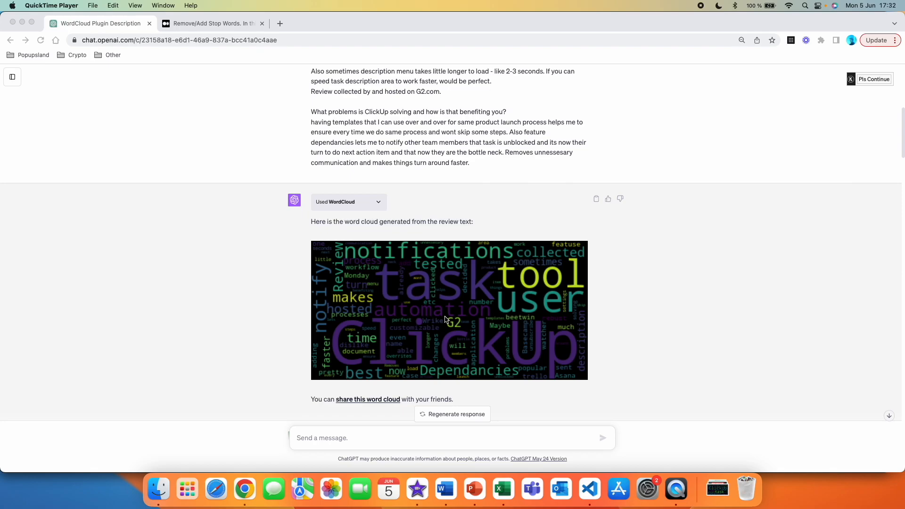
Save the generated ClickUp word cloud image into Downloads
right_click(451, 320)
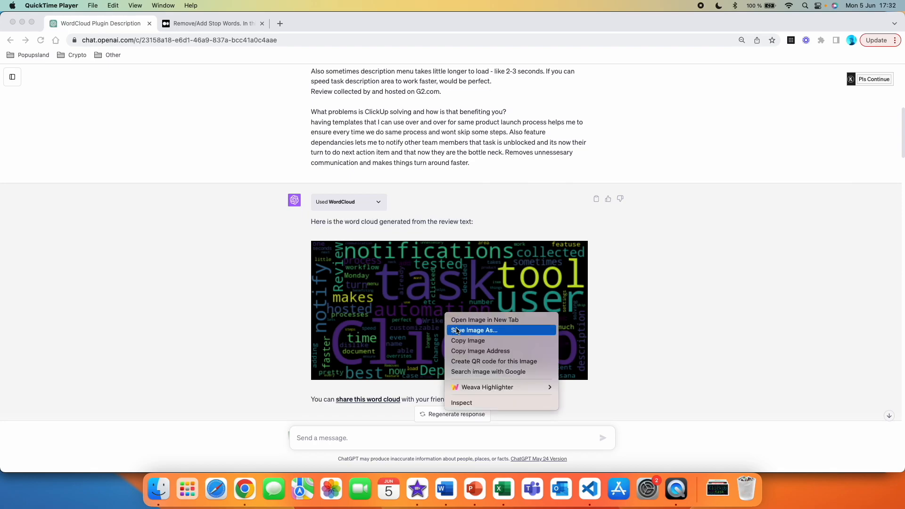
click(475, 330)
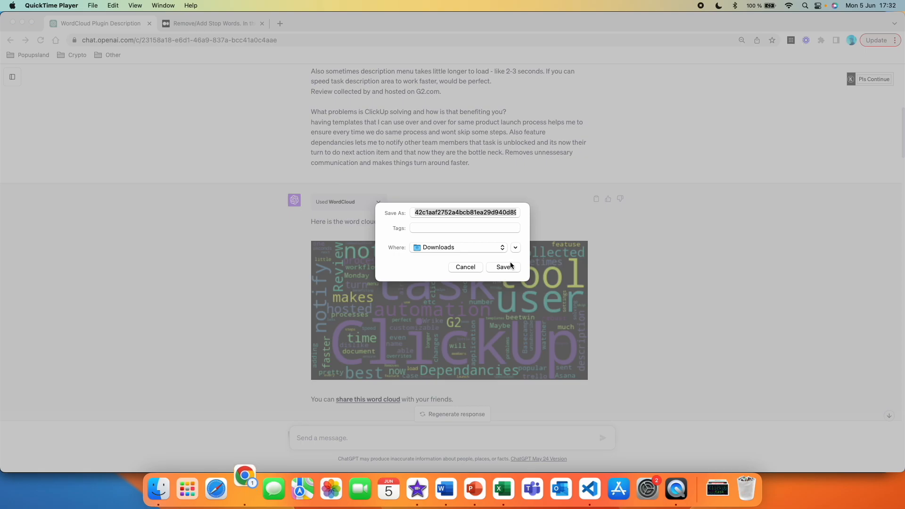
click(503, 267)
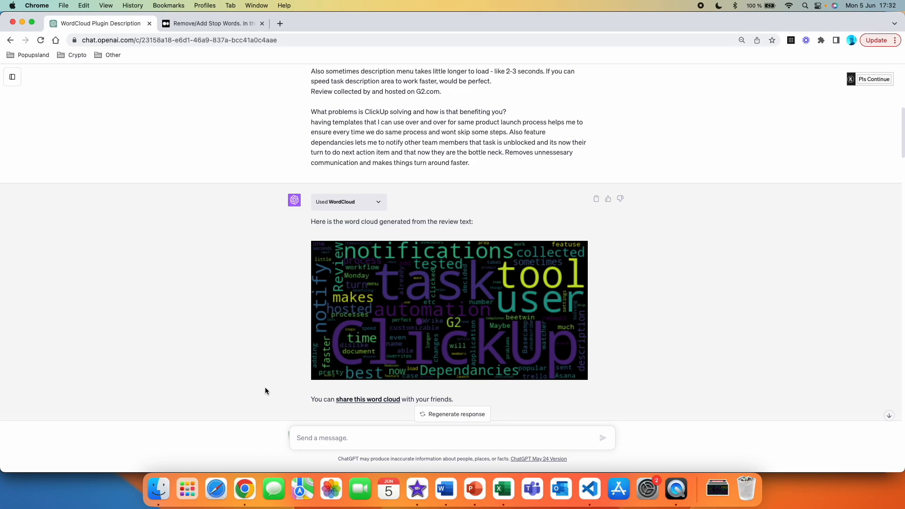
mouse_move(359, 403)
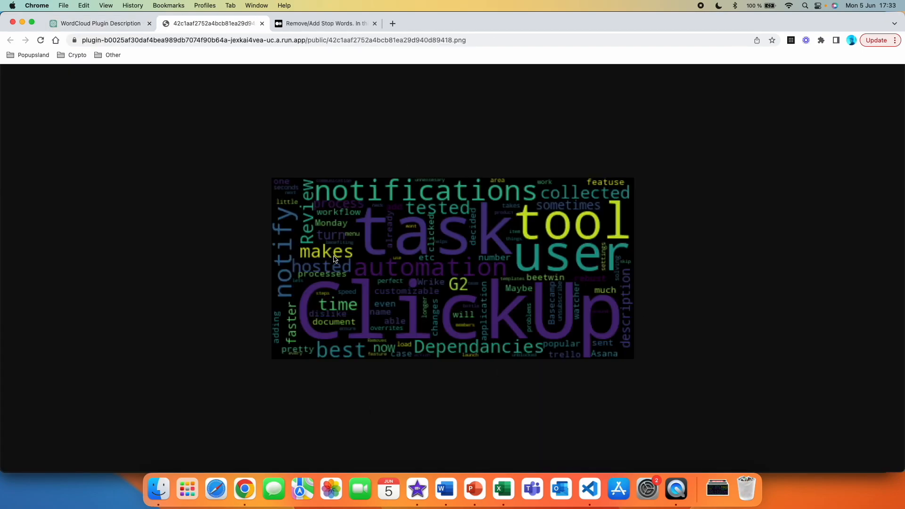
mouse_move(451, 256)
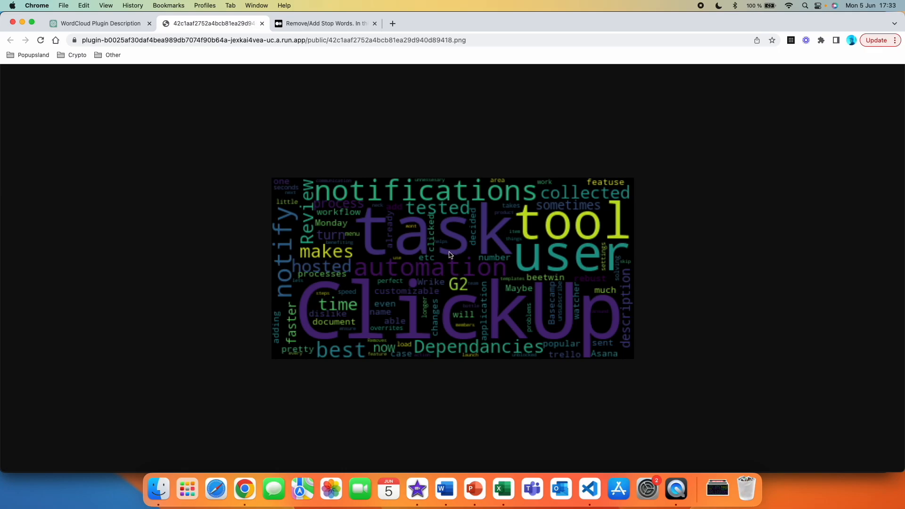
mouse_move(450, 247)
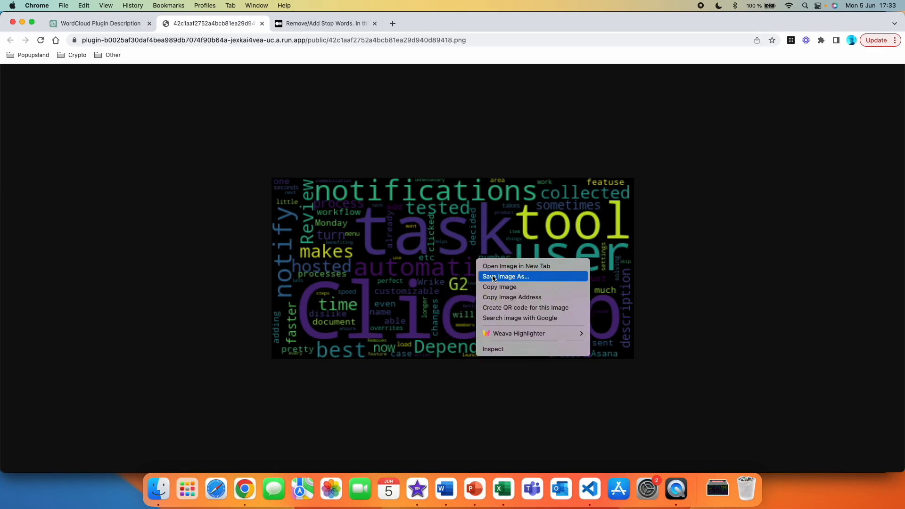
Save the full-size word cloud image from its own tab
click(506, 277)
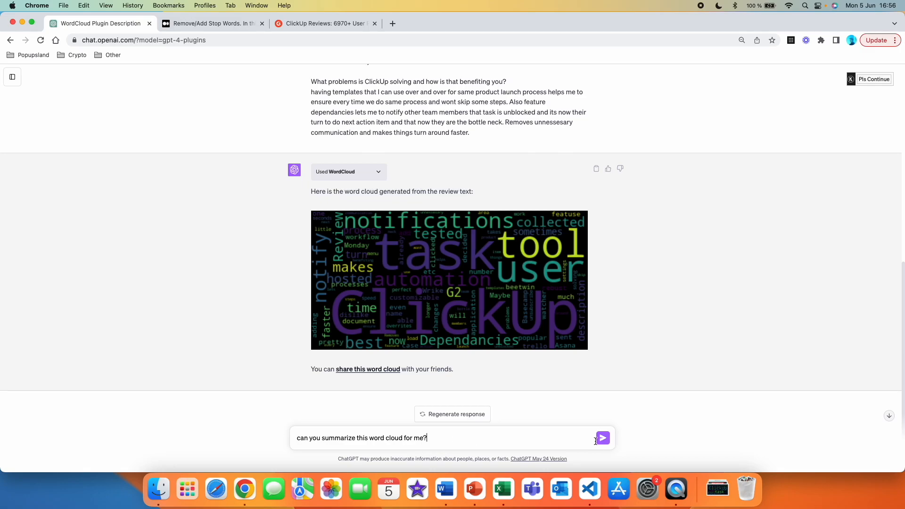
Send 'can you summarize this word cloud for me?' and read the interpretation
click(603, 437)
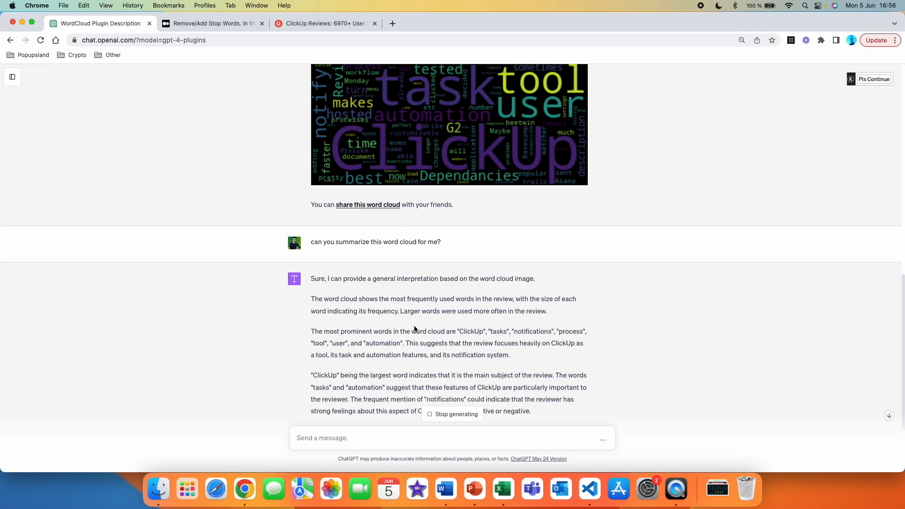
mouse_move(379, 346)
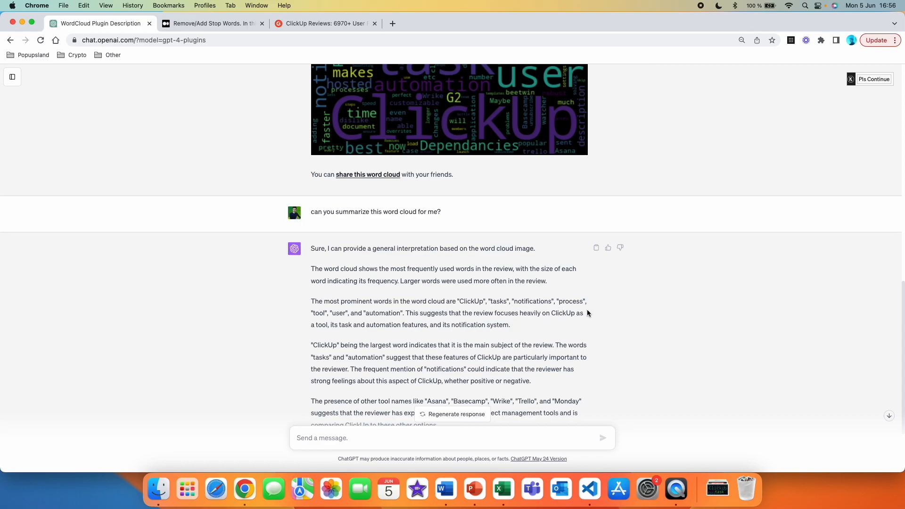
mouse_move(376, 324)
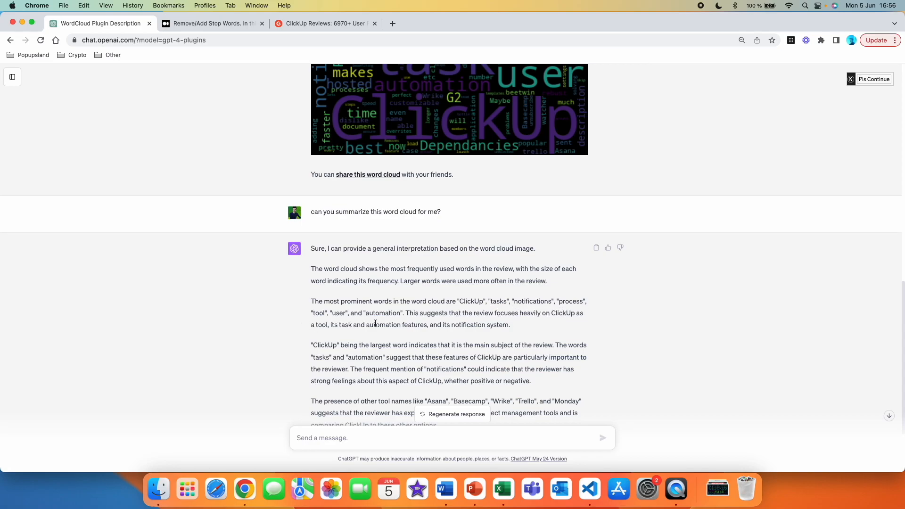
mouse_move(513, 330)
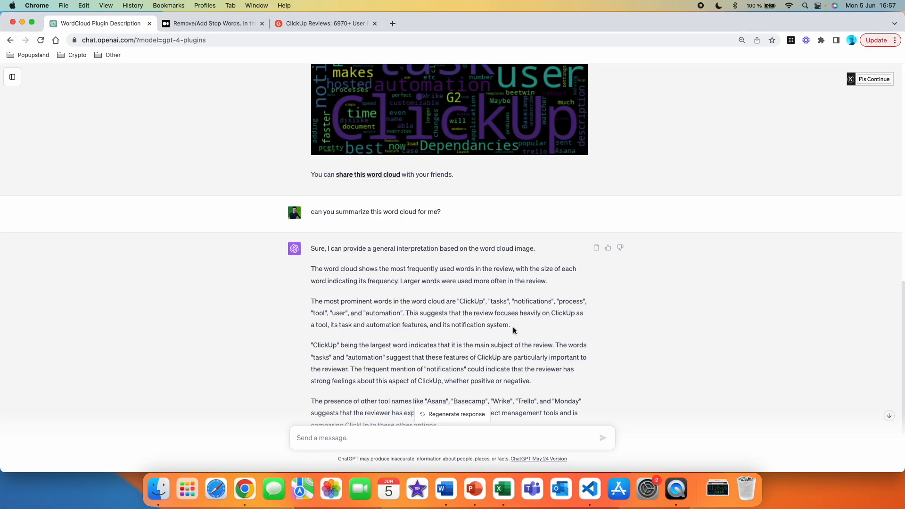
mouse_move(340, 336)
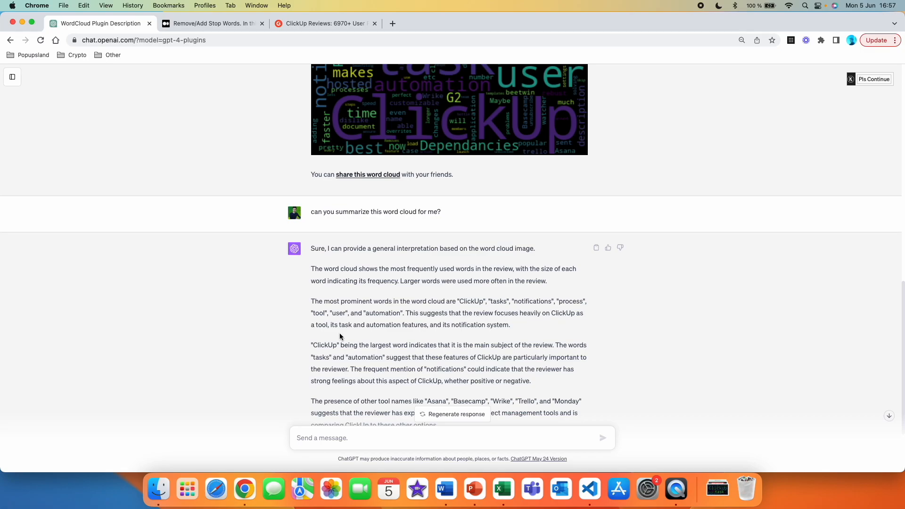
mouse_move(410, 334)
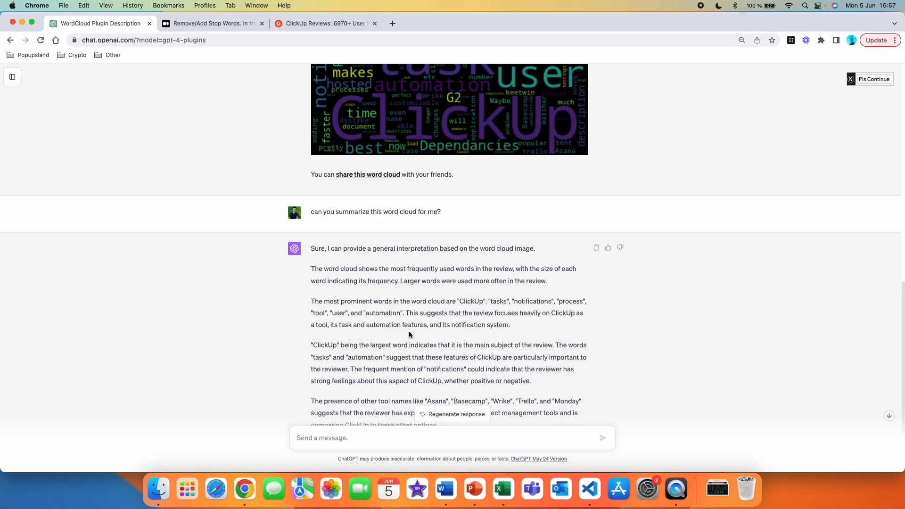
mouse_move(490, 334)
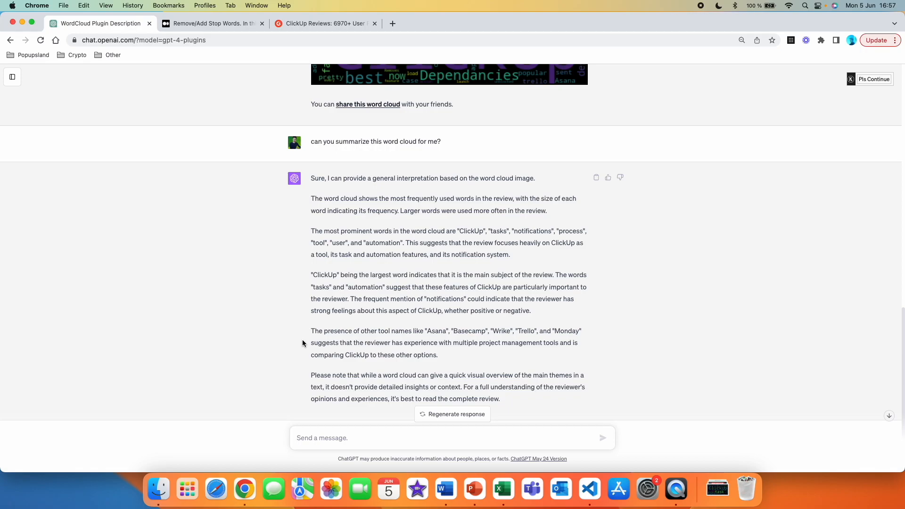
mouse_move(419, 341)
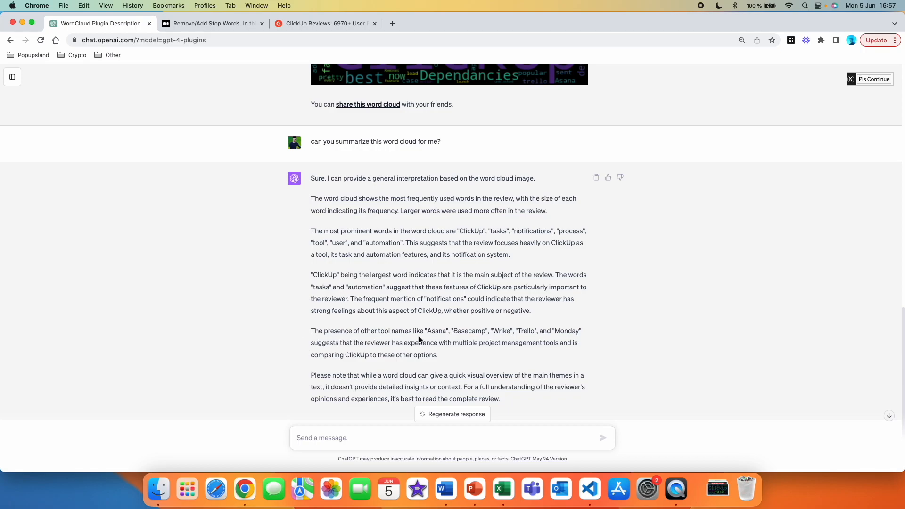
mouse_move(495, 340)
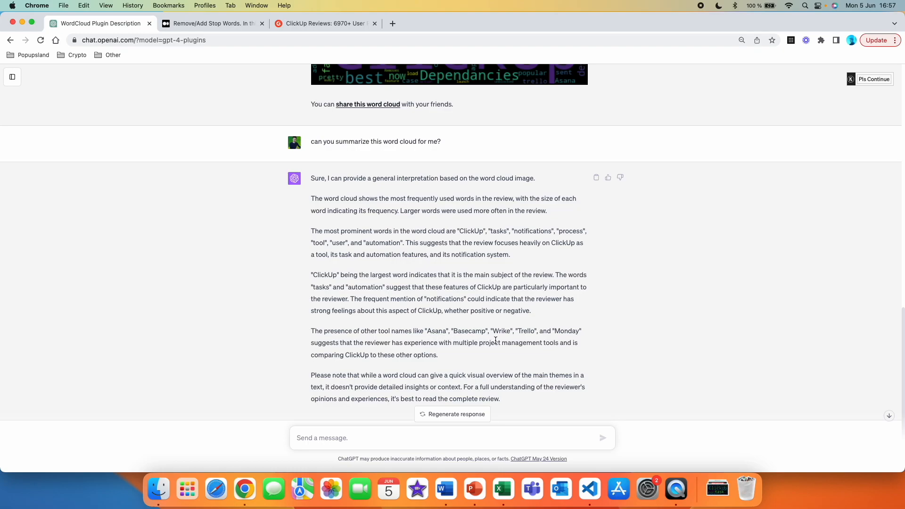
mouse_move(581, 342)
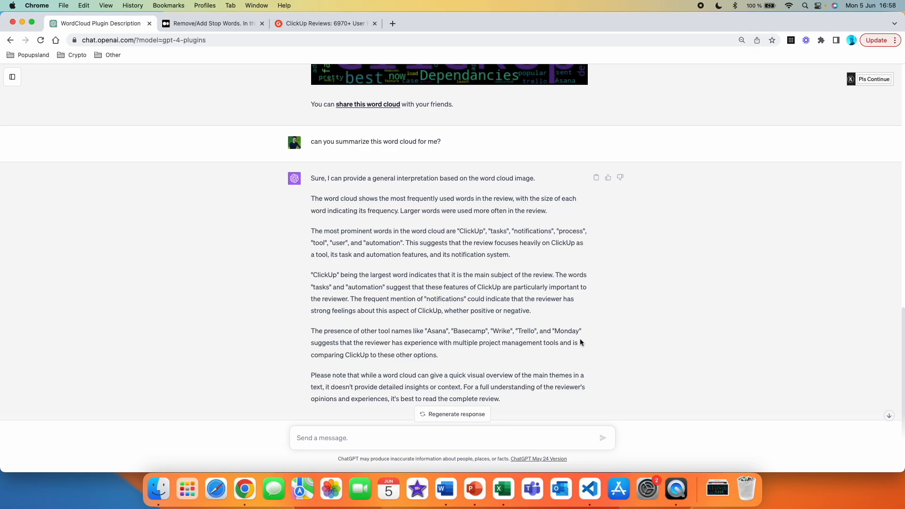
mouse_move(391, 356)
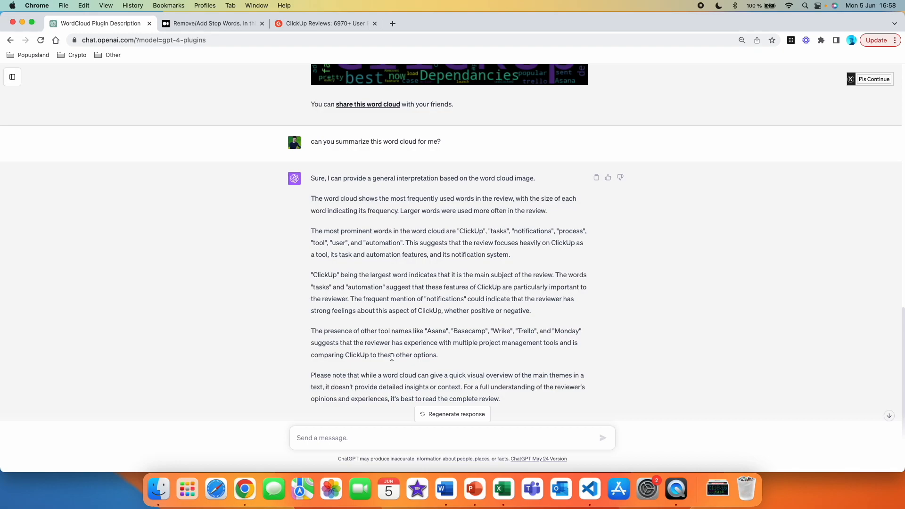
mouse_move(527, 353)
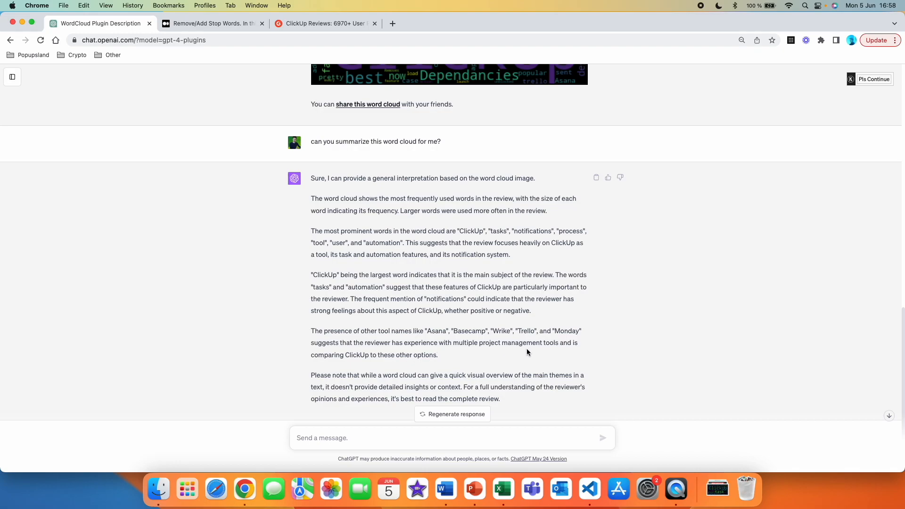
mouse_move(370, 369)
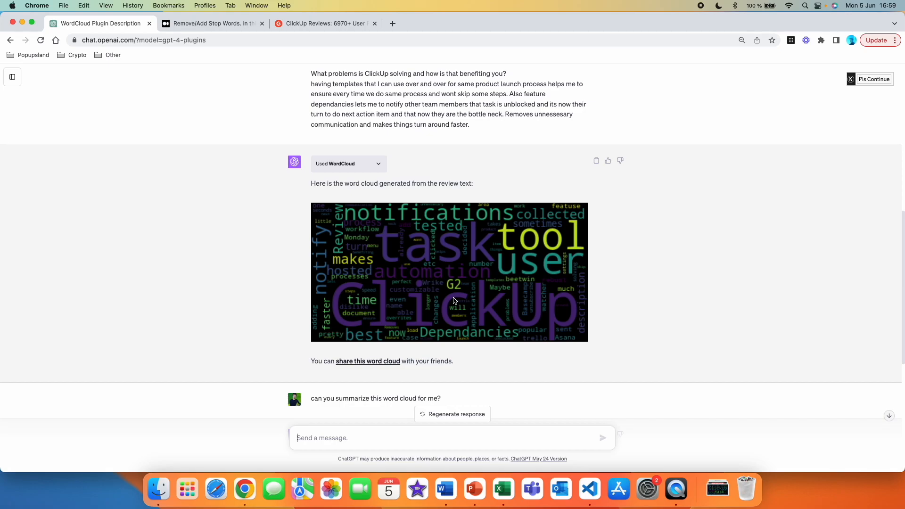
mouse_move(326, 331)
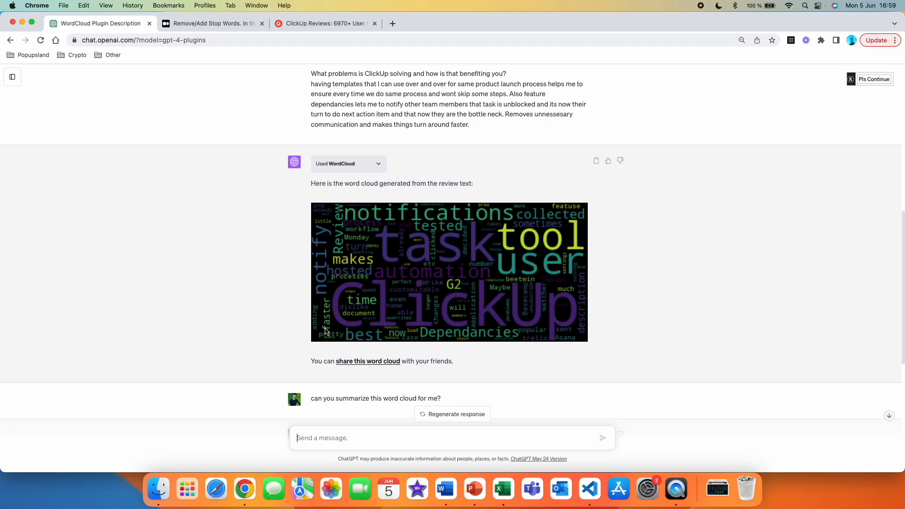
mouse_move(406, 326)
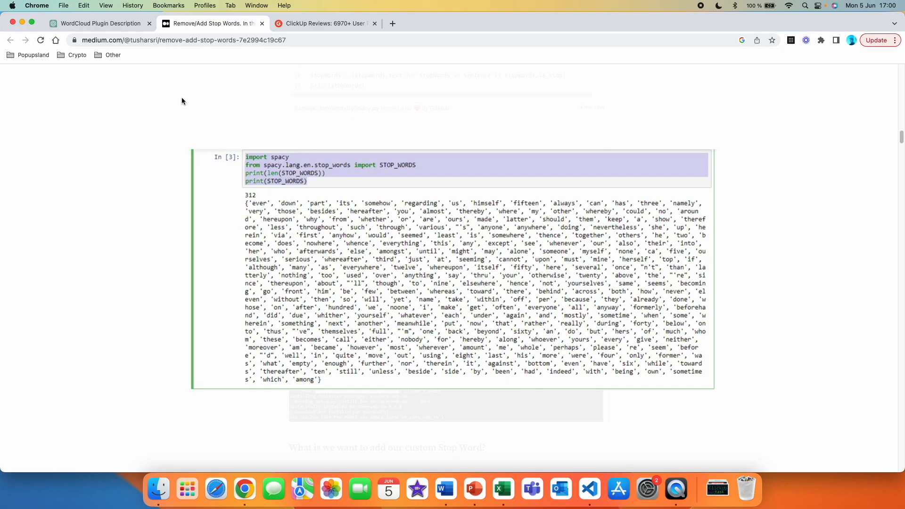
mouse_move(242, 300)
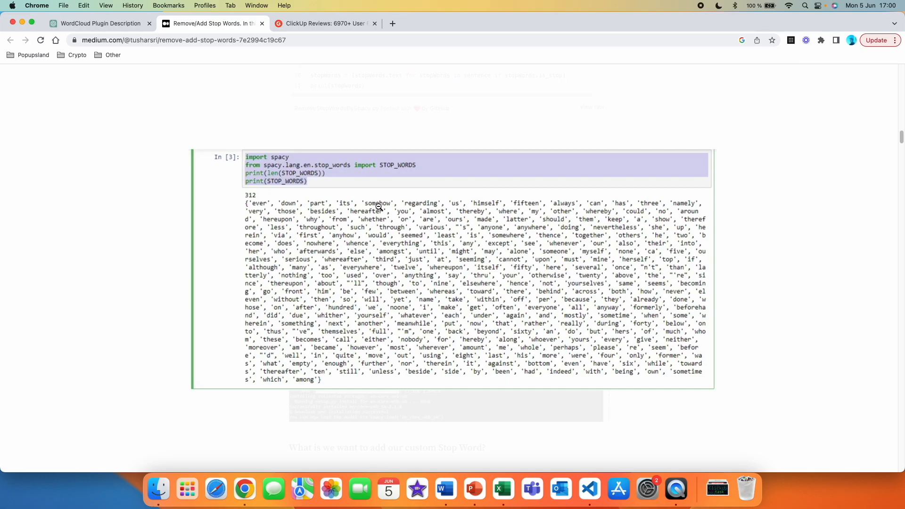
mouse_move(342, 351)
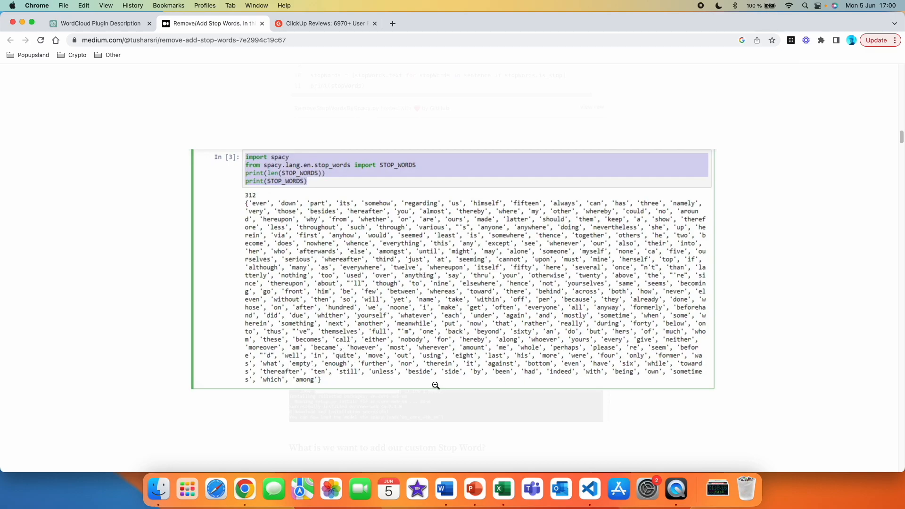
mouse_move(536, 379)
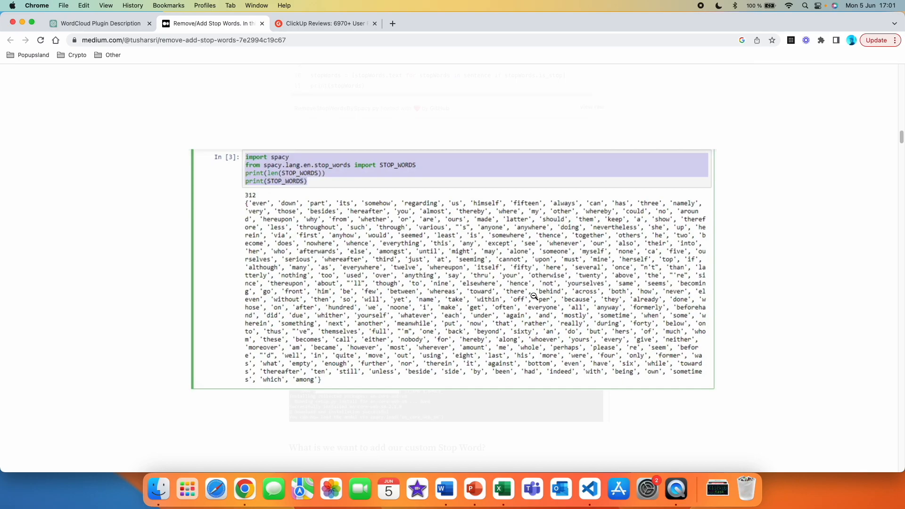
click(98, 24)
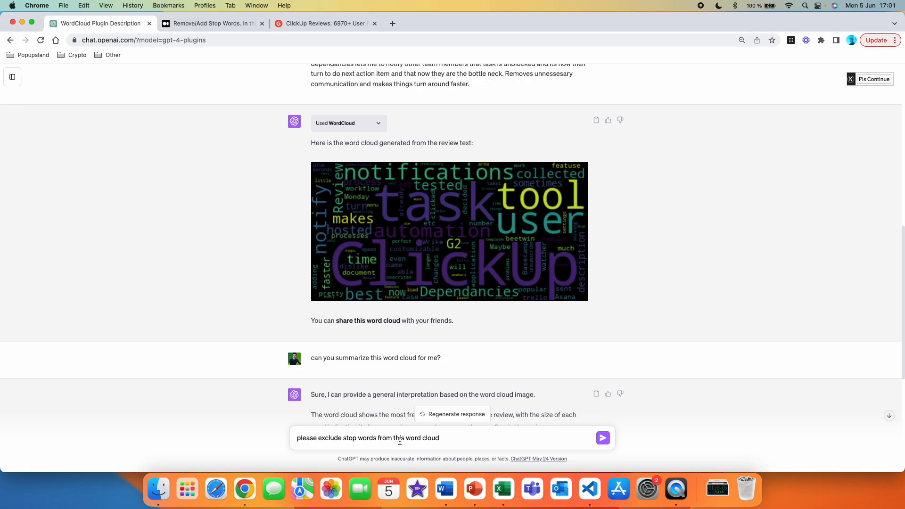
mouse_move(380, 281)
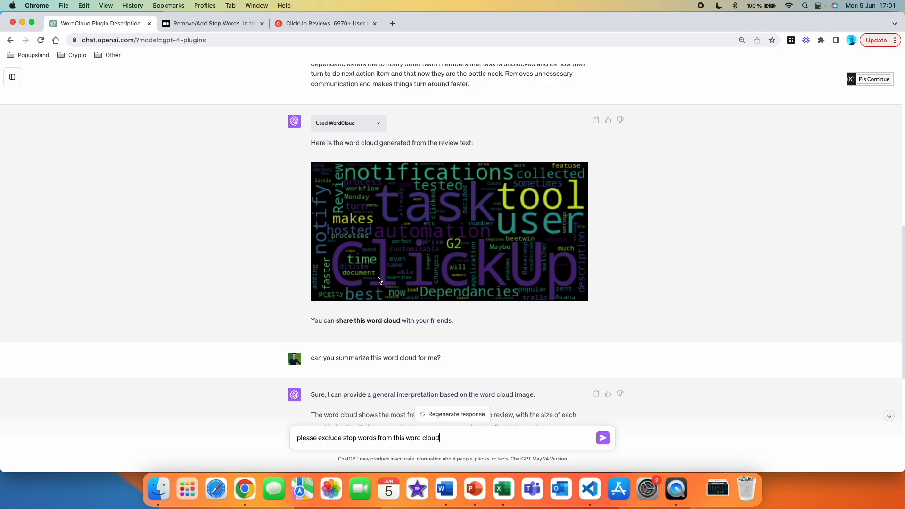
mouse_move(274, 490)
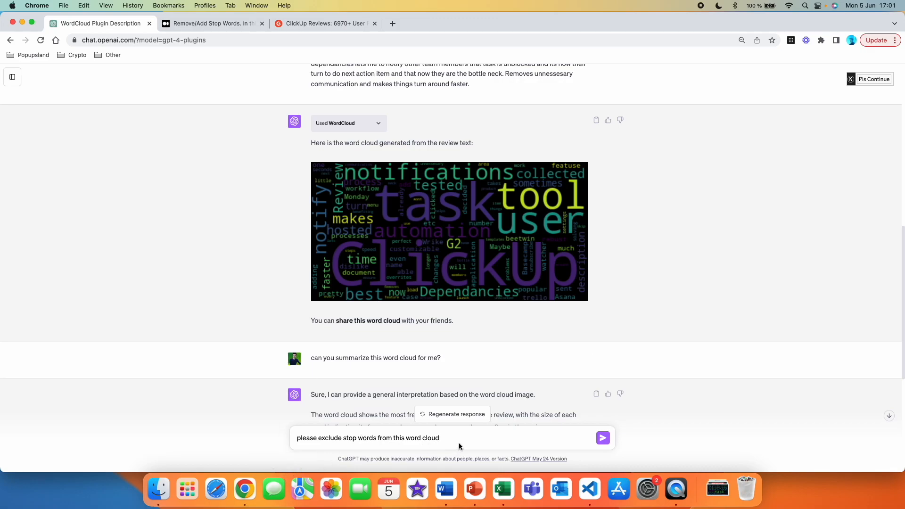
Send 'please exclude stop words from this word cloud'
click(603, 438)
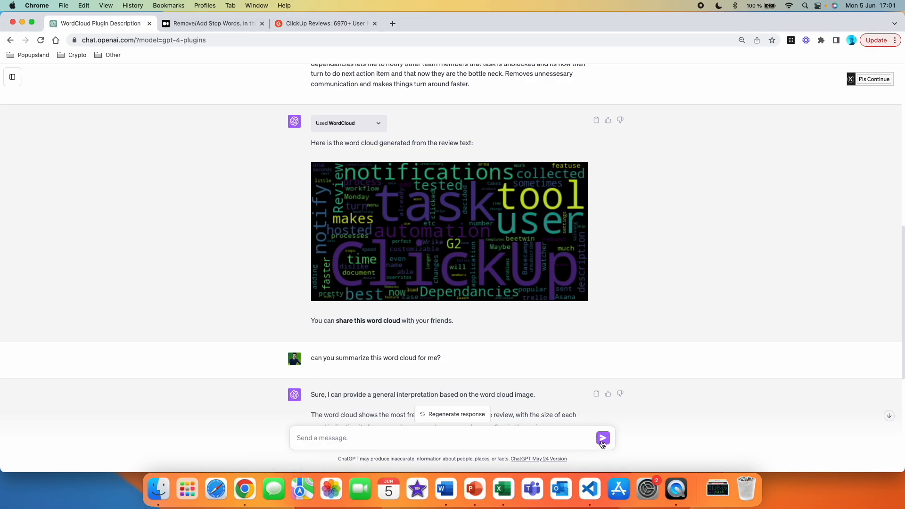
click(603, 438)
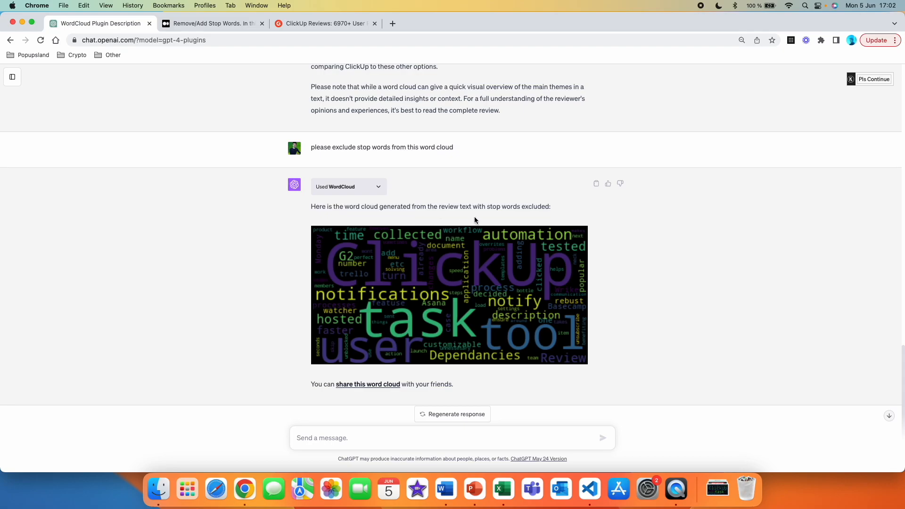
mouse_move(551, 215)
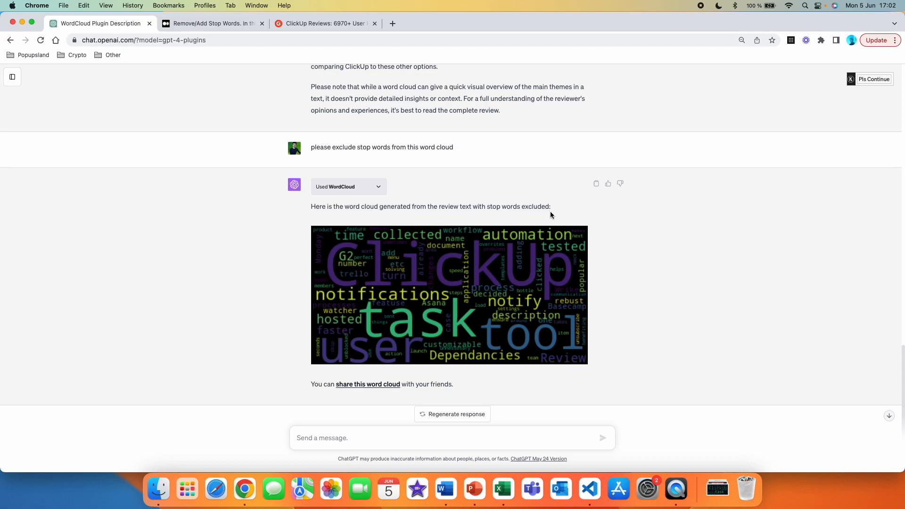
mouse_move(508, 284)
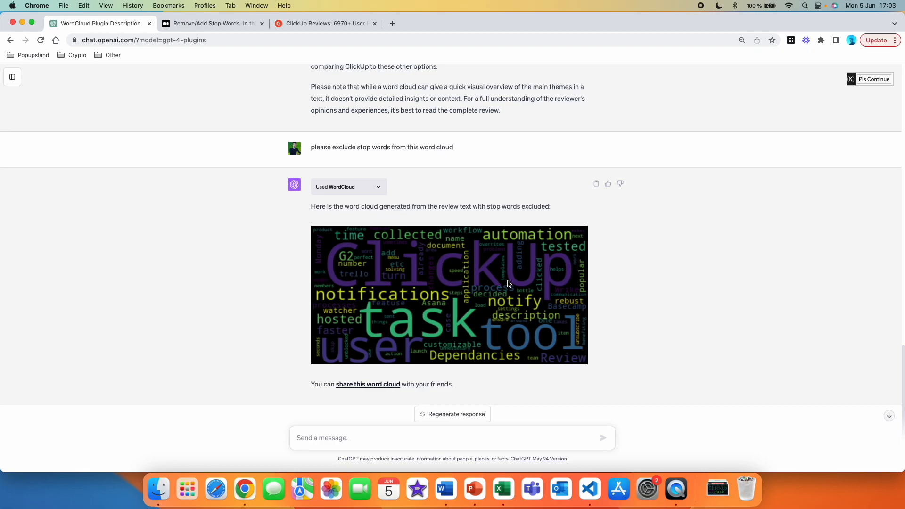
Write 'Generate word cloud for this competitor's website:' as the next message
text(Generate word cloud for this competitor's website:)
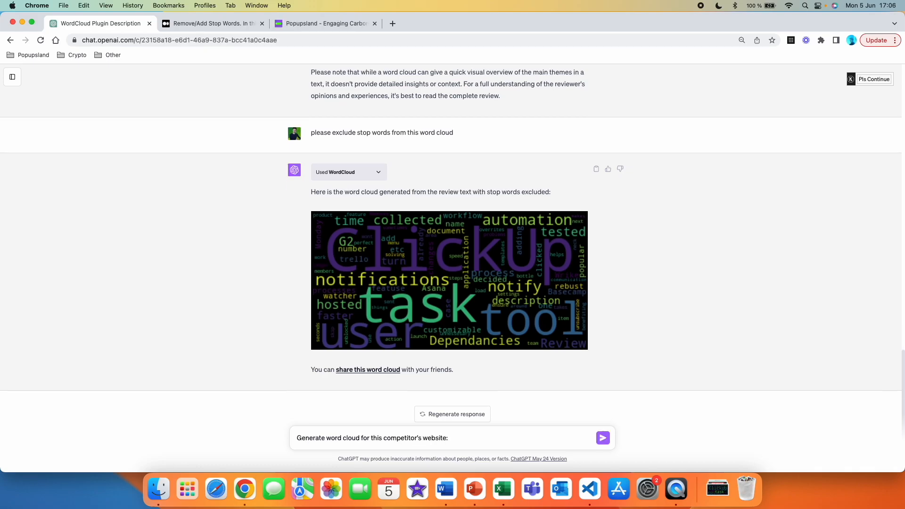
Leave the competitor word cloud request unsent and switch to the Popupsland website
click(452, 437)
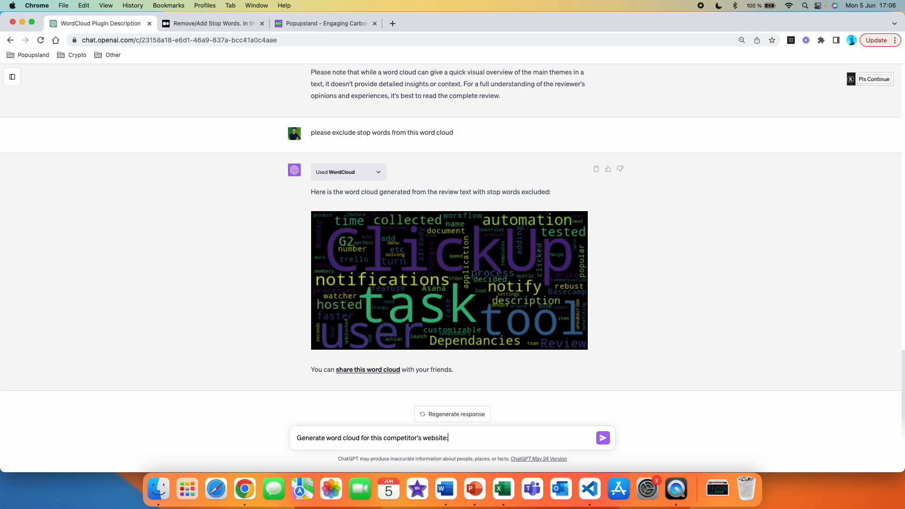
click(323, 24)
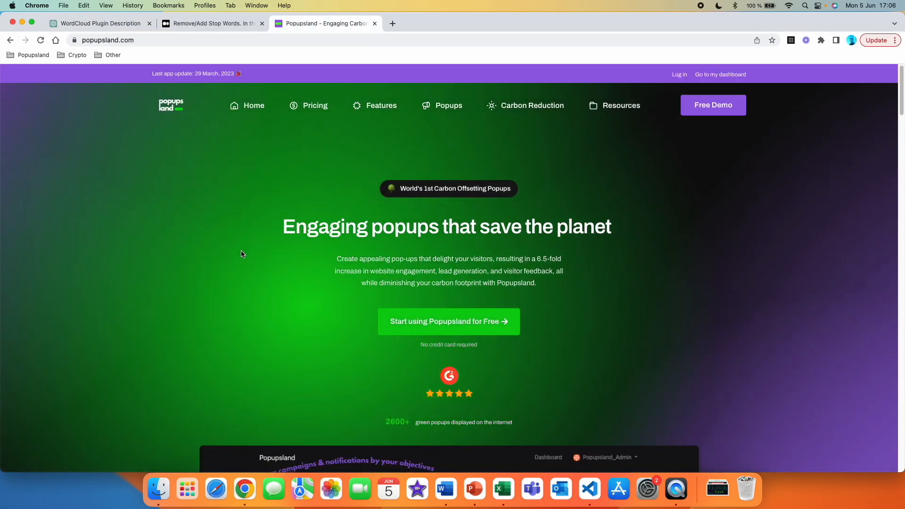
Select and copy the entire Popupsland homepage text, then return to the ChatGPT conversation
scroll(down, 3)
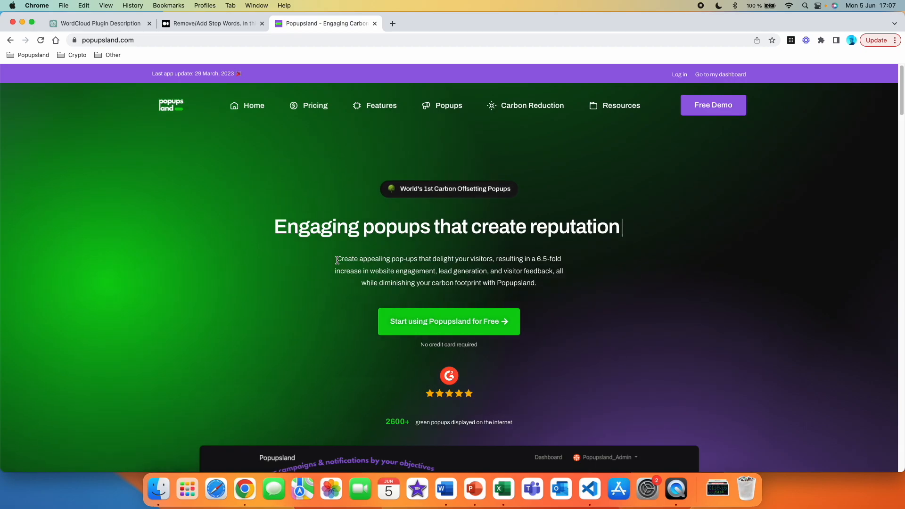
key(cmd+a)
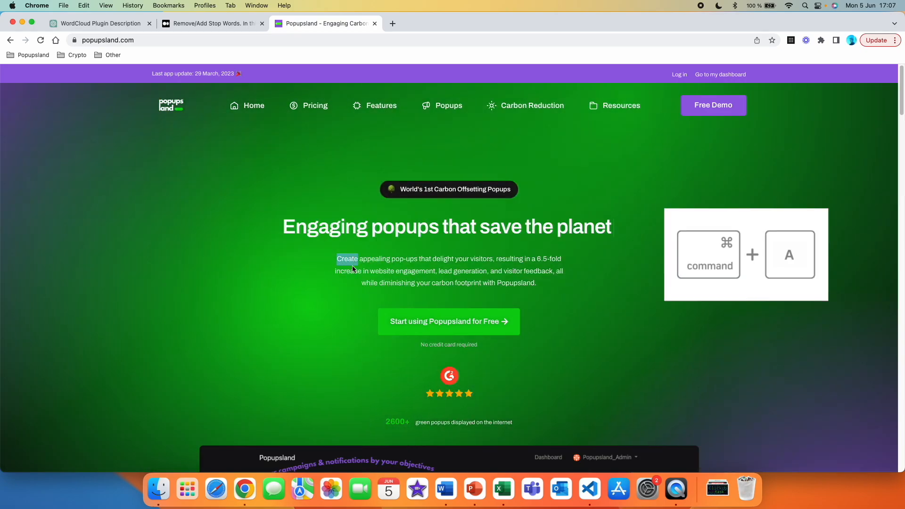
key(cmd+a)
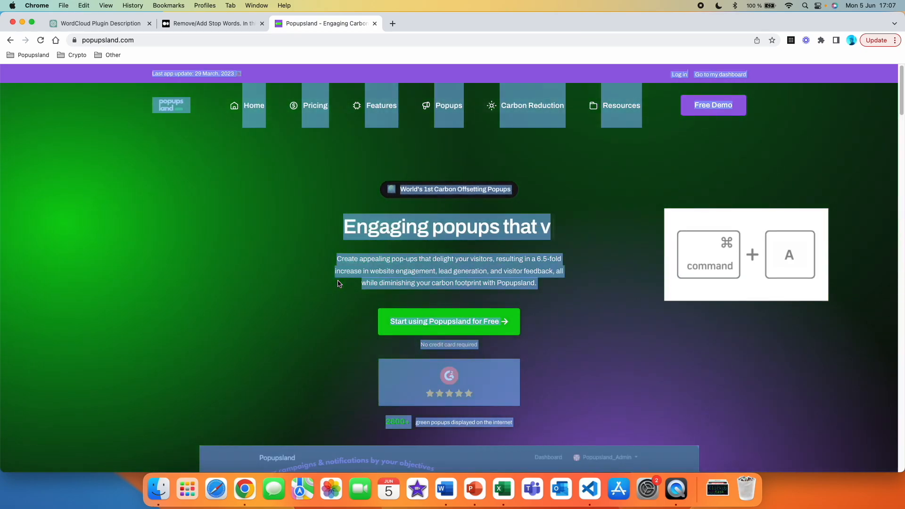
scroll(down, 3)
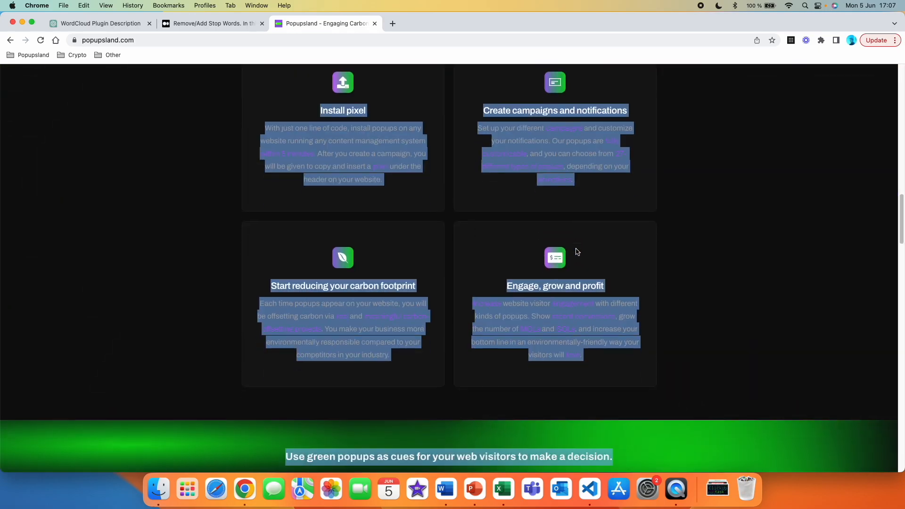
scroll(down, 3)
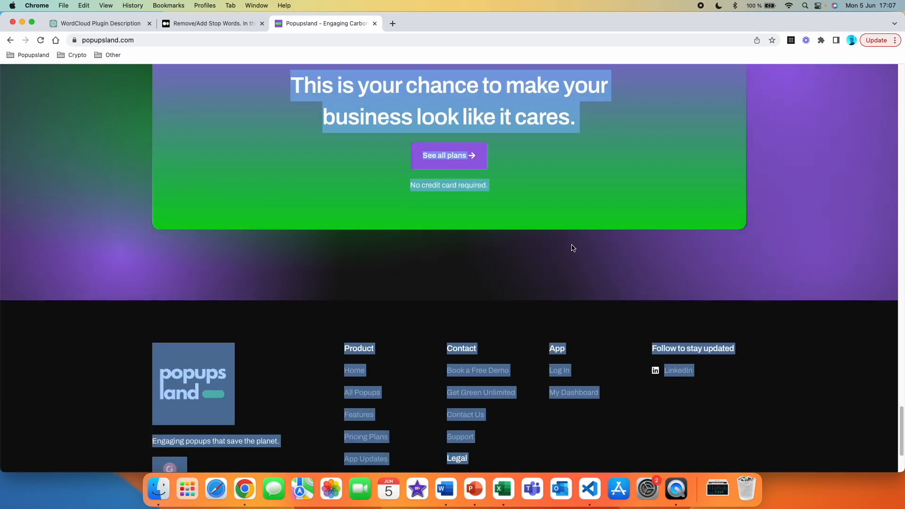
click(98, 23)
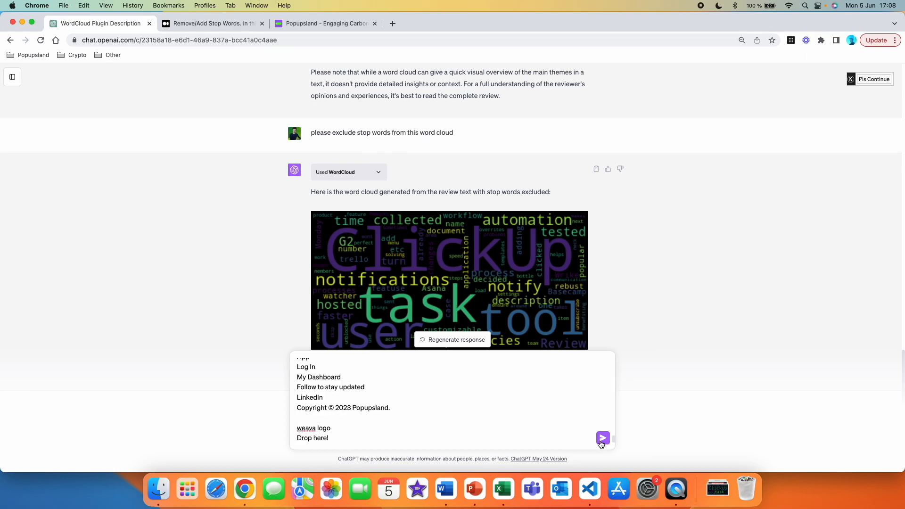
Send the Popupsland homepage text and review the word cloud led by popup, Popupsland, carbon and visitor
click(603, 437)
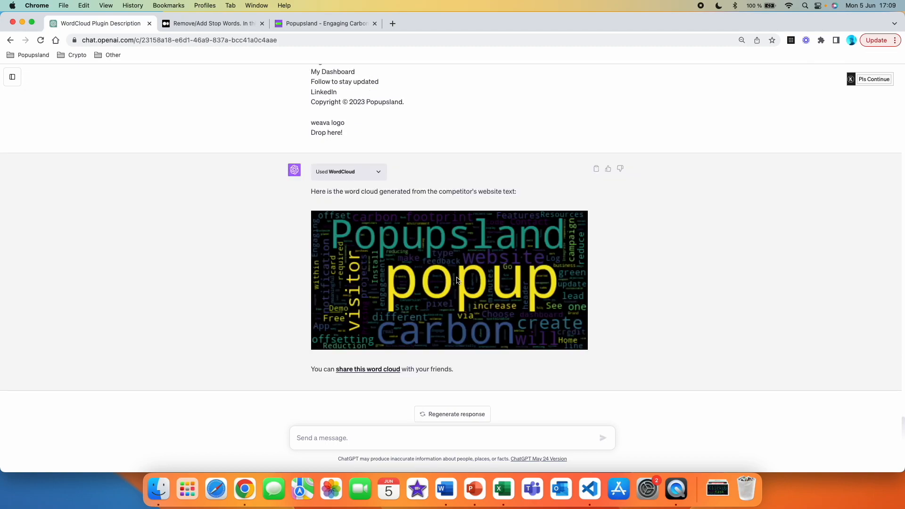
scroll(down, 3)
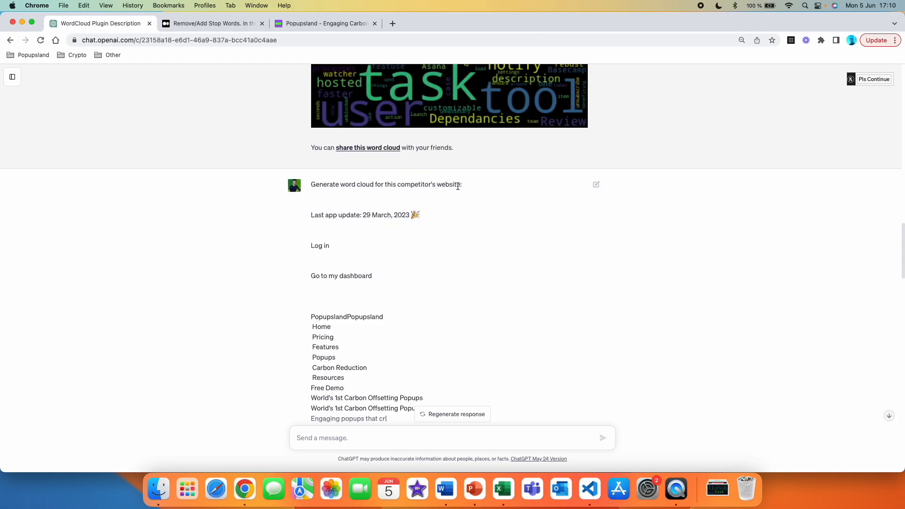
scroll(down, 3)
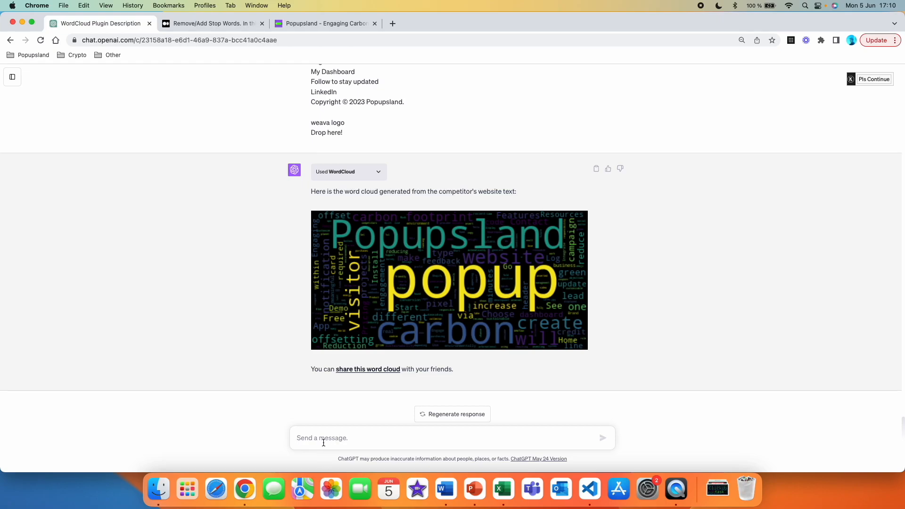
Ask 'please exclude the stop words from this word cloud' and review the regenerated Popupsland cloud
text(please exclude the stop words from this word cloud)
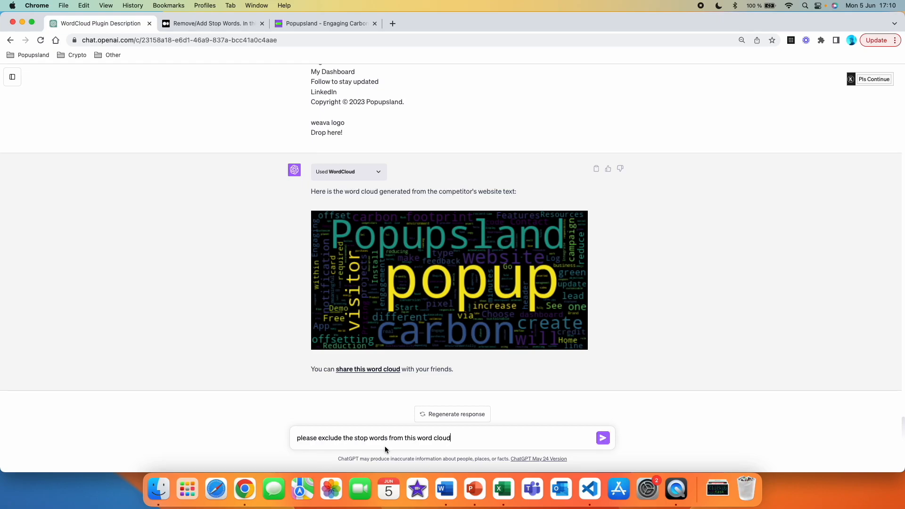
click(603, 438)
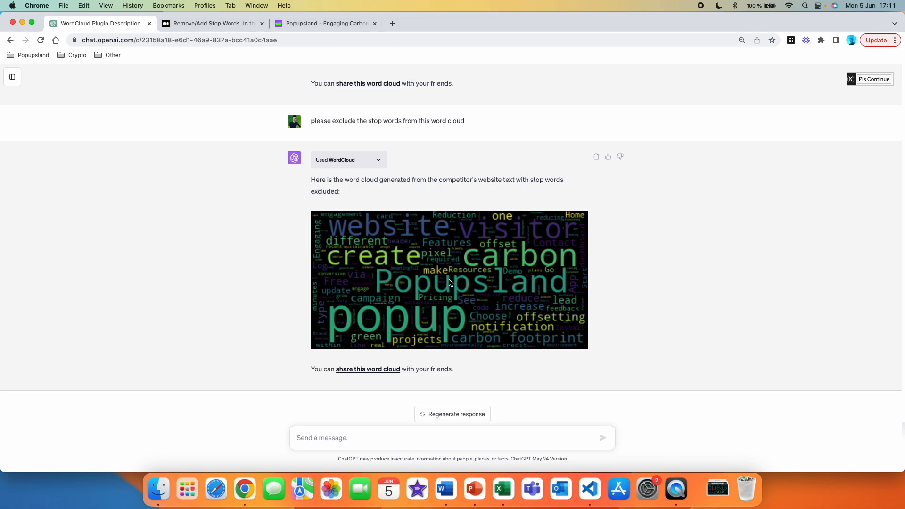
mouse_move(483, 277)
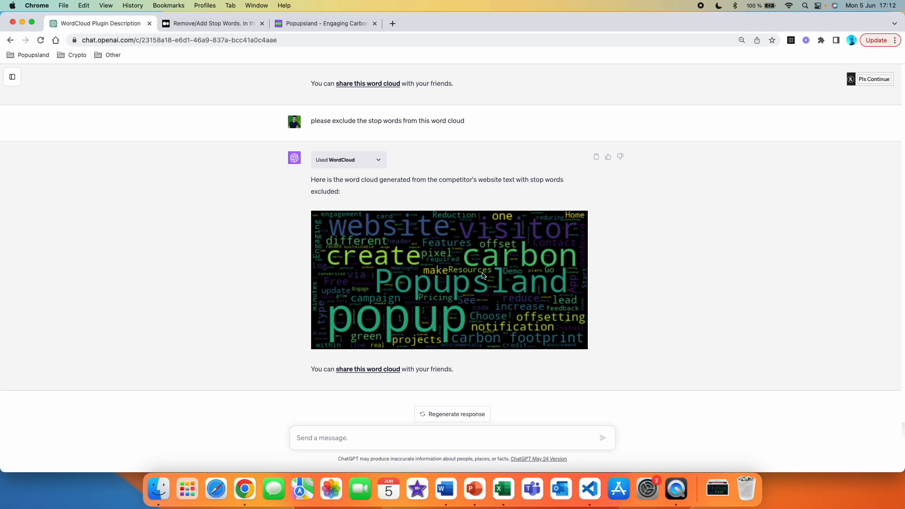
mouse_move(528, 264)
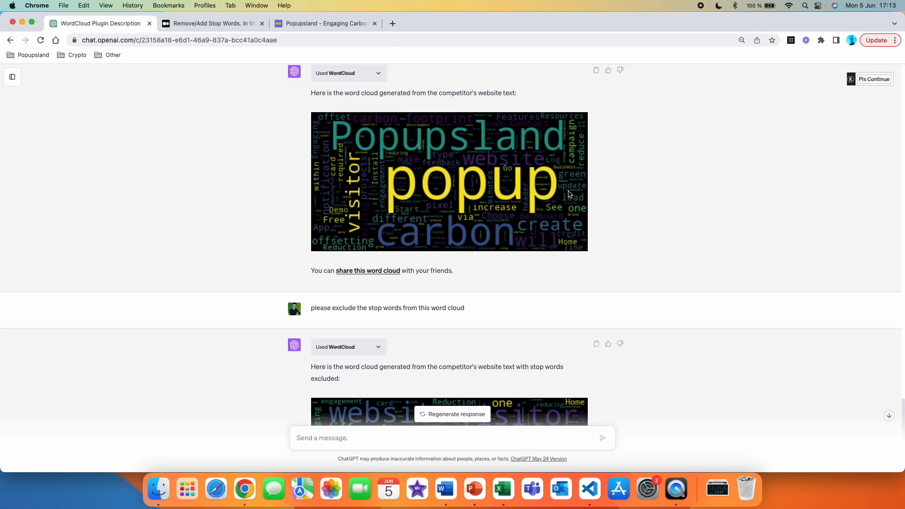
mouse_move(426, 225)
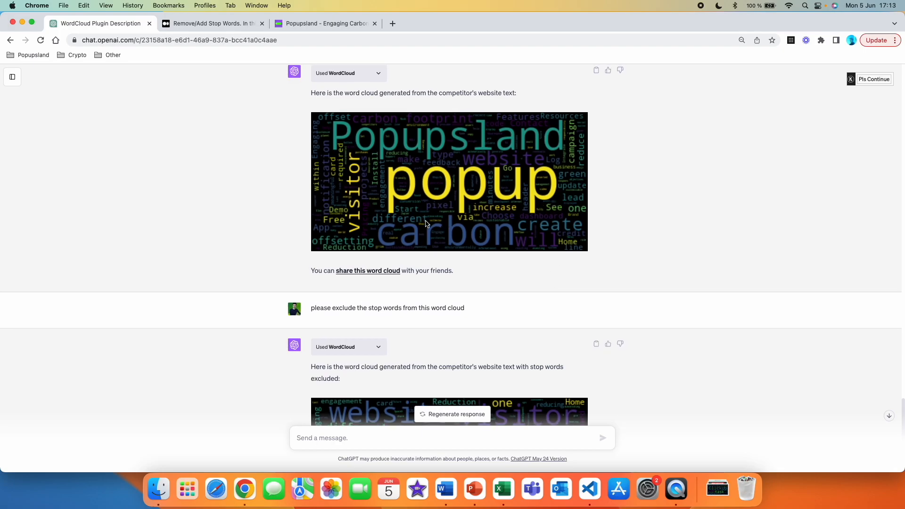
mouse_move(433, 163)
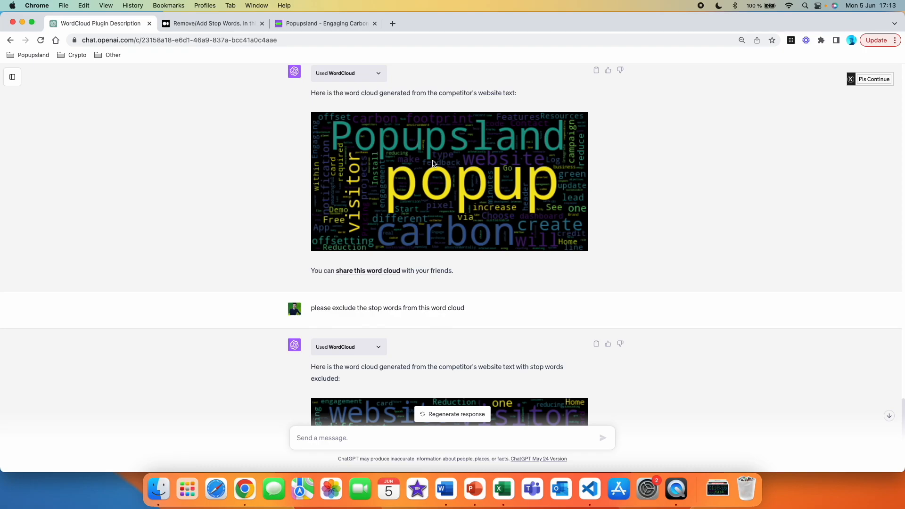
scroll(down, 3)
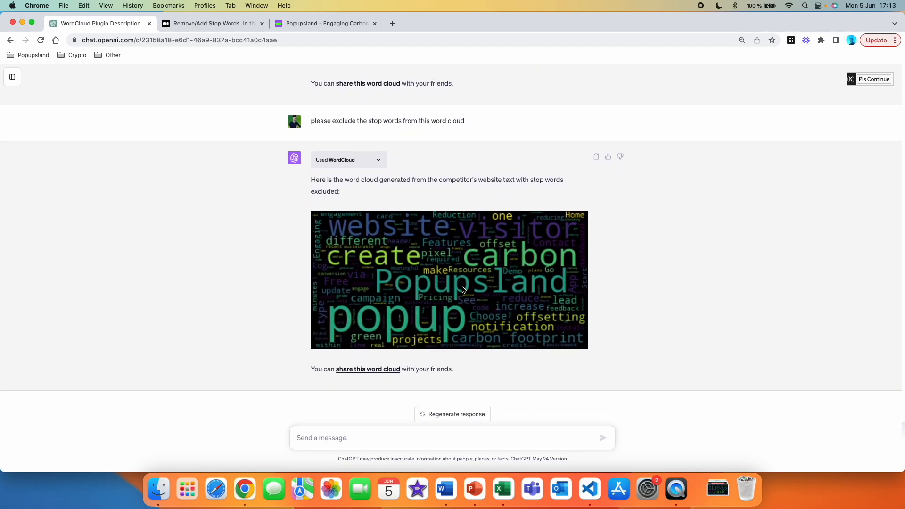
mouse_move(635, 293)
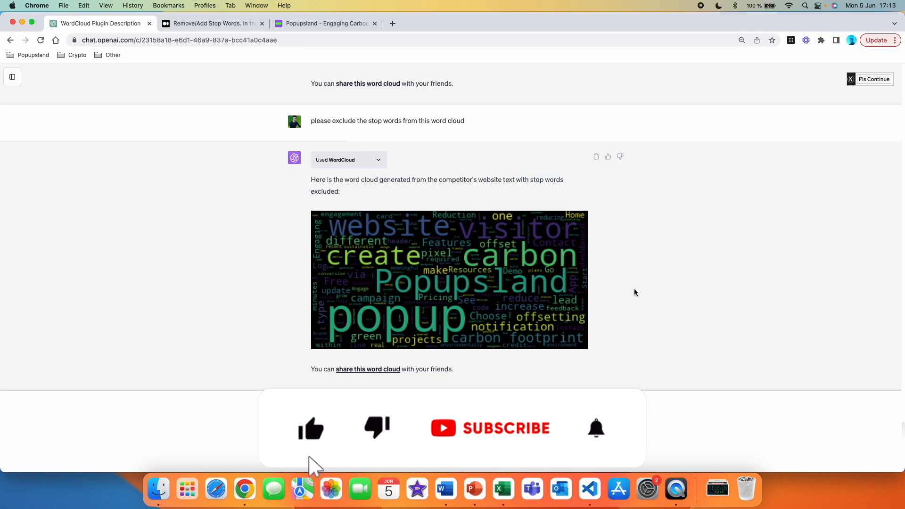
click(505, 428)
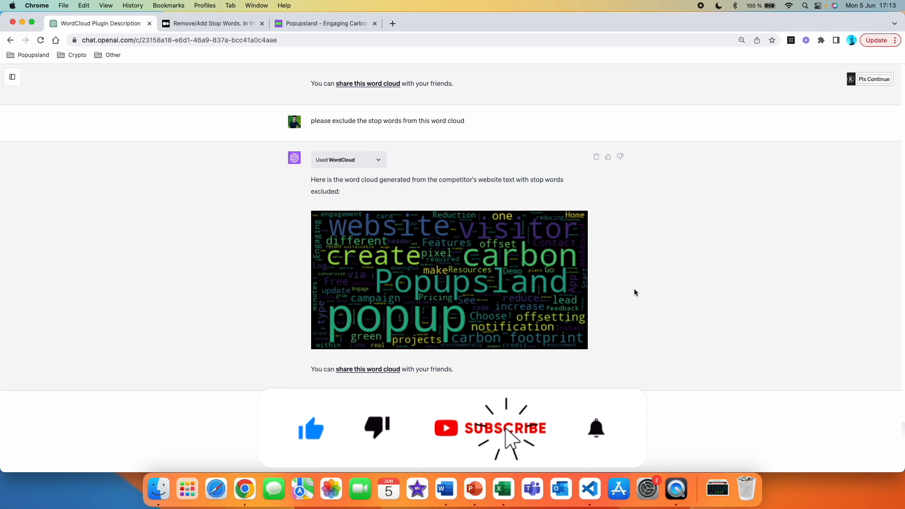